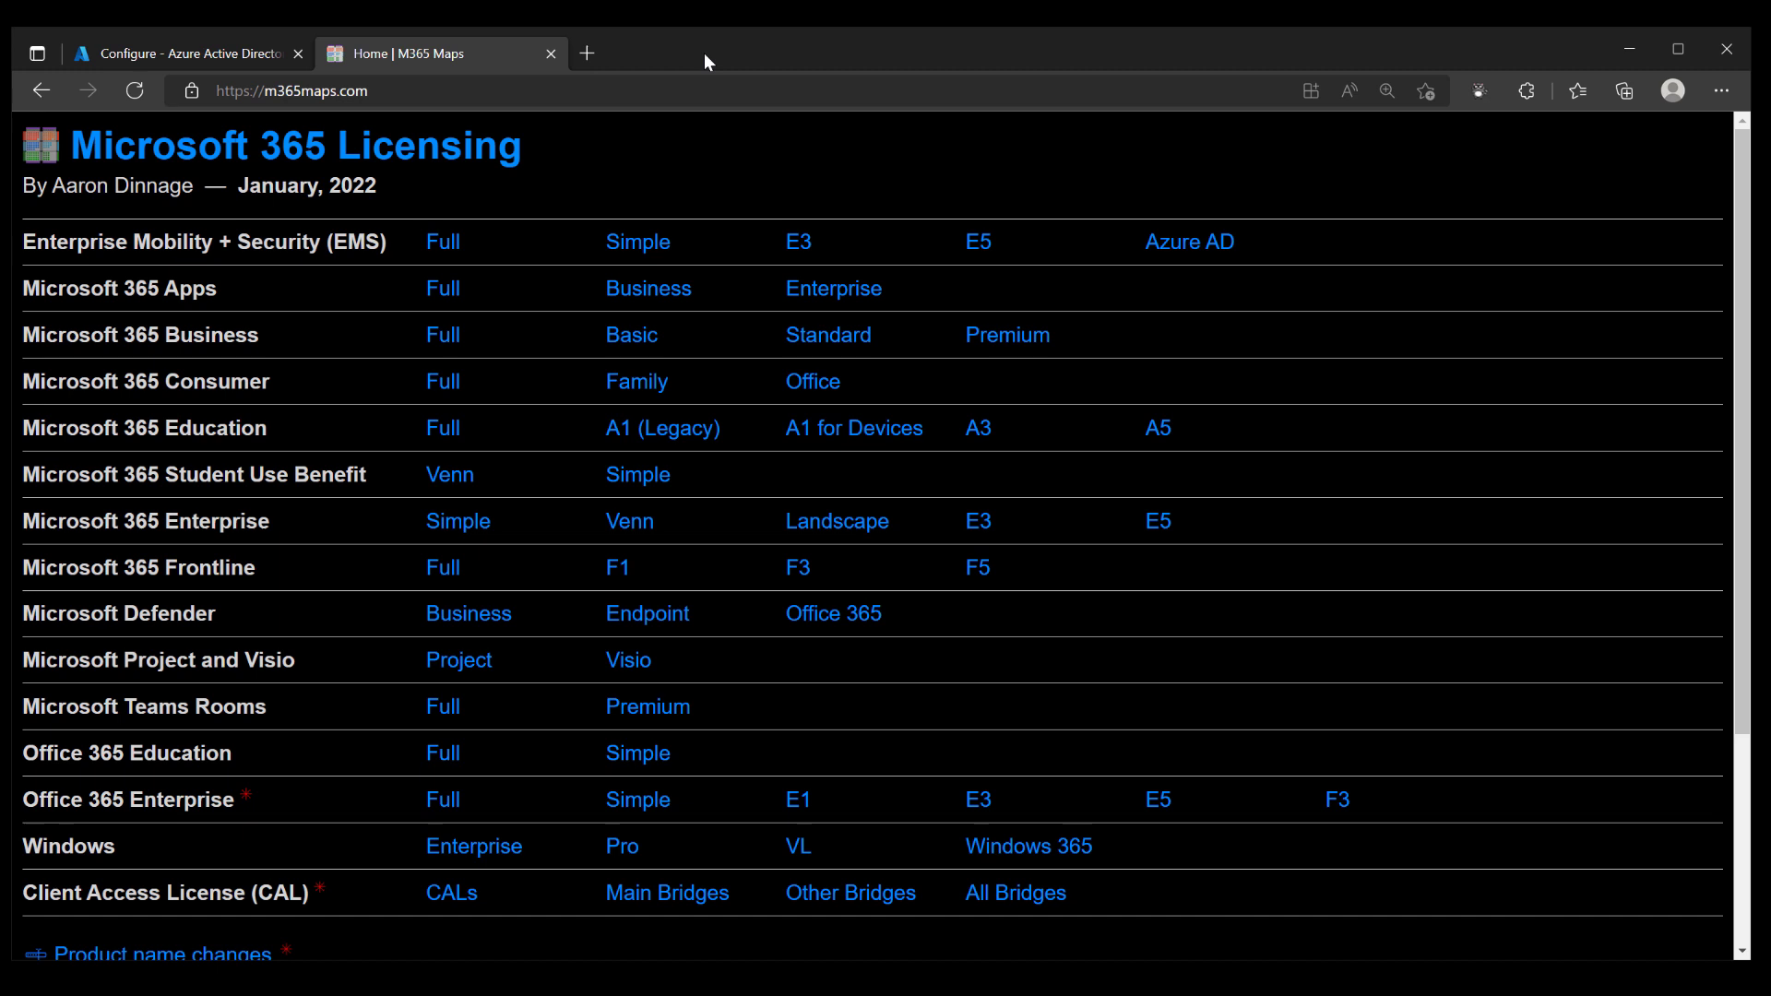
mouse_move(1023, 205)
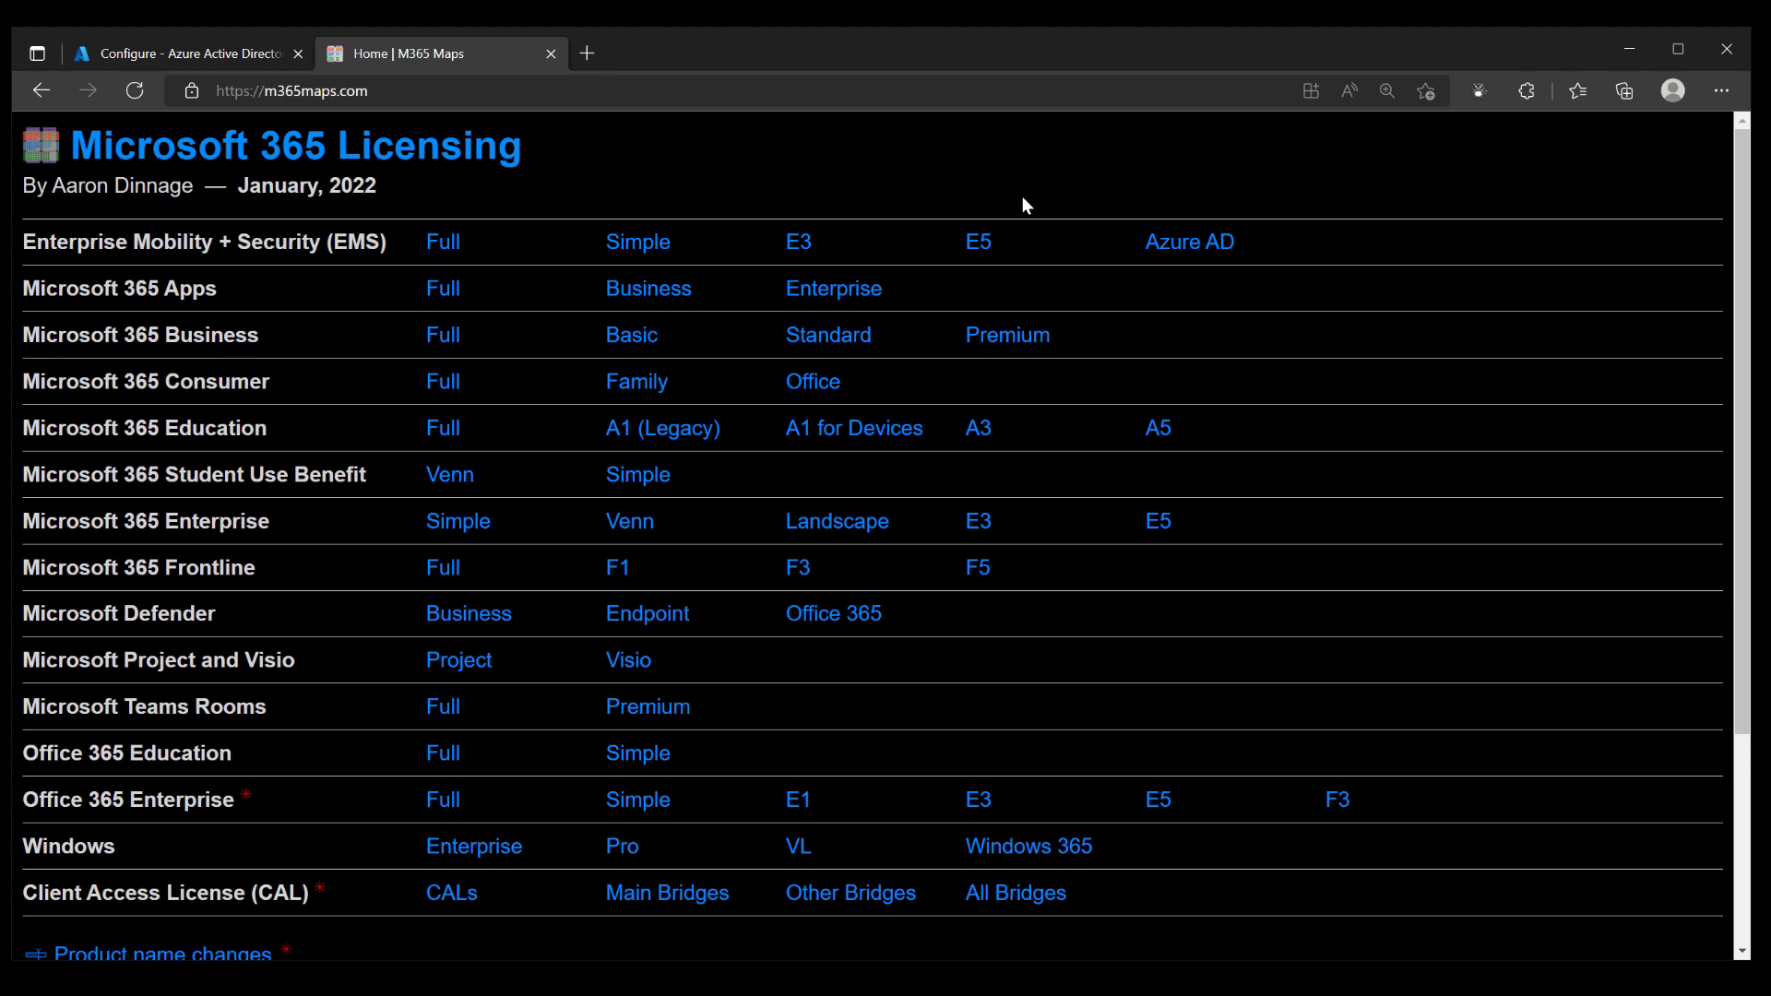
Step: Scroll the licensing home page and open the Office 365 E3 licensing diagram
scroll("down", 3)
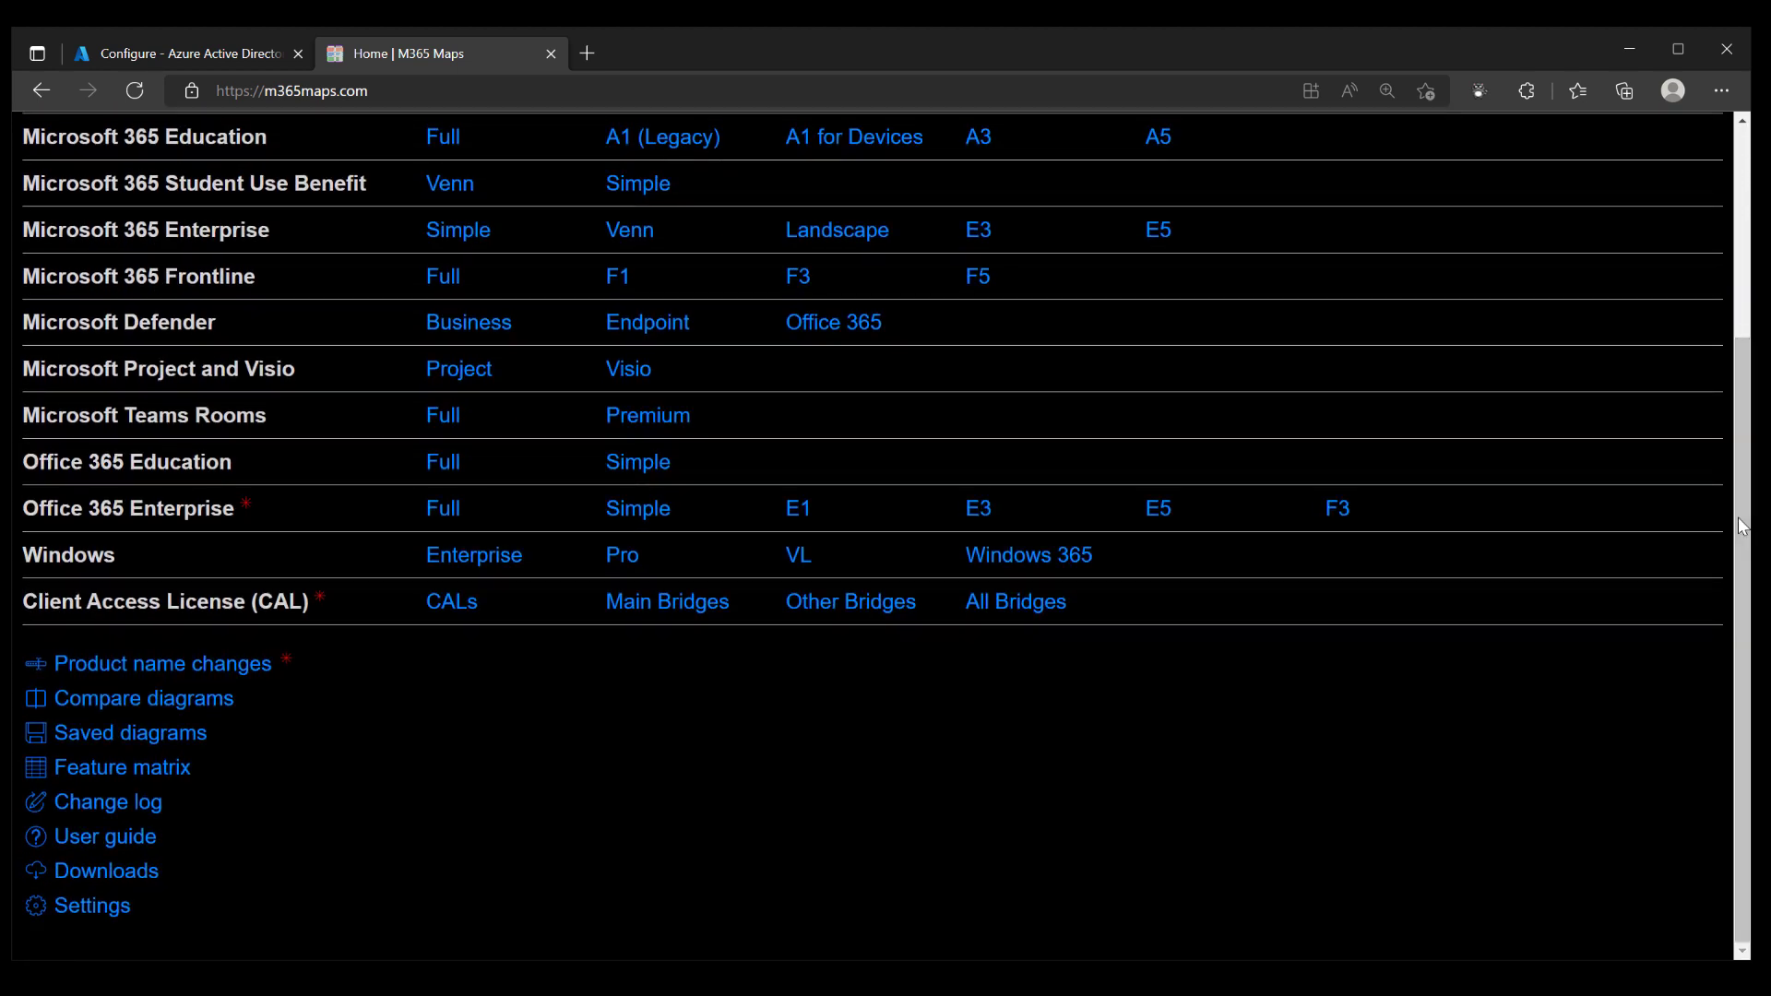
mouse_move(564, 780)
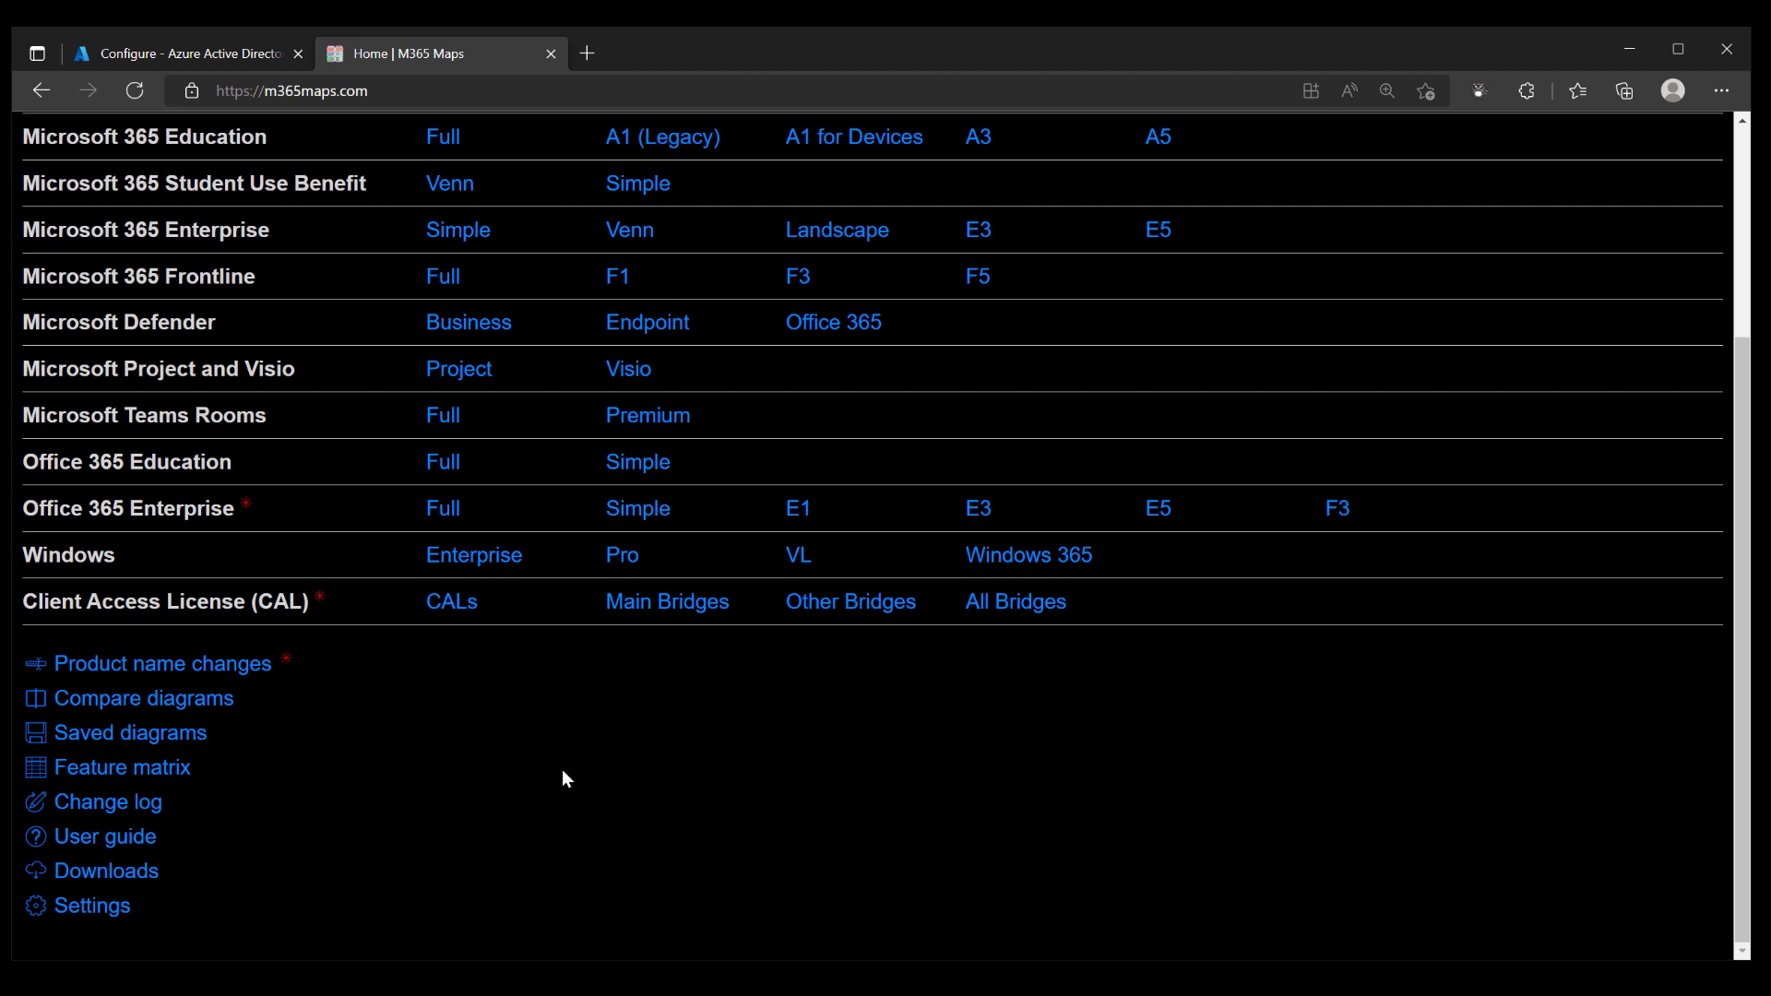
mouse_move(479, 738)
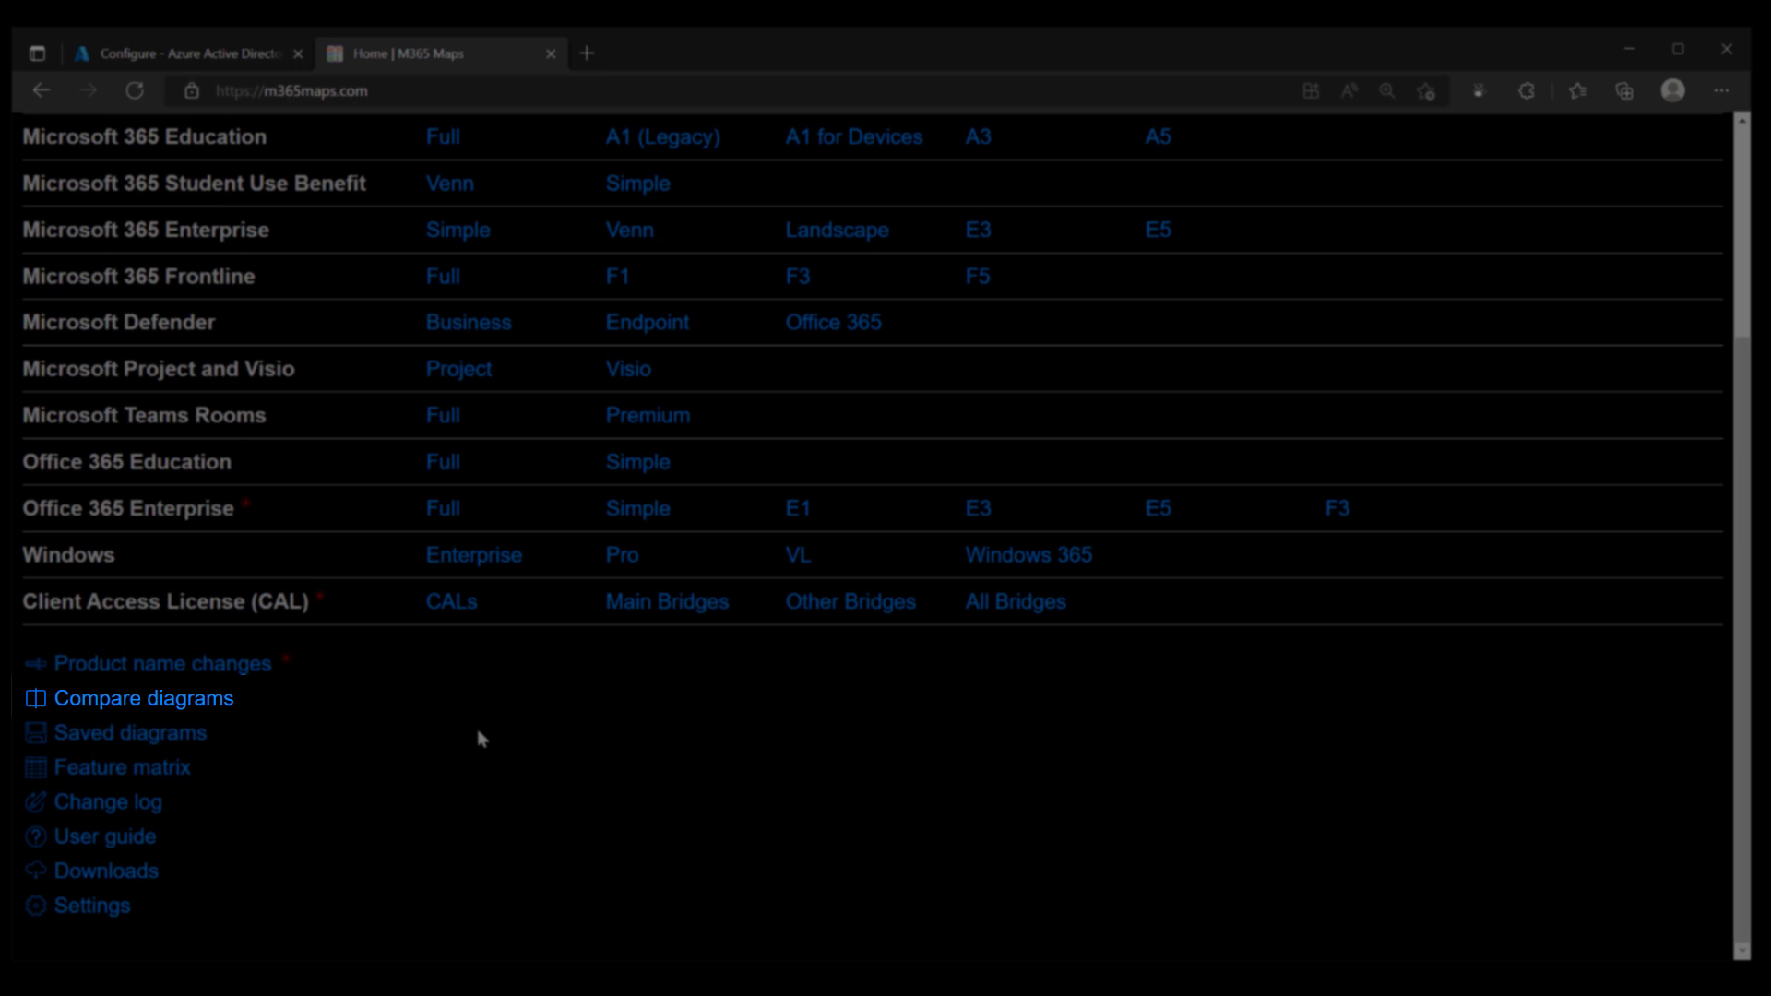
mouse_move(130, 731)
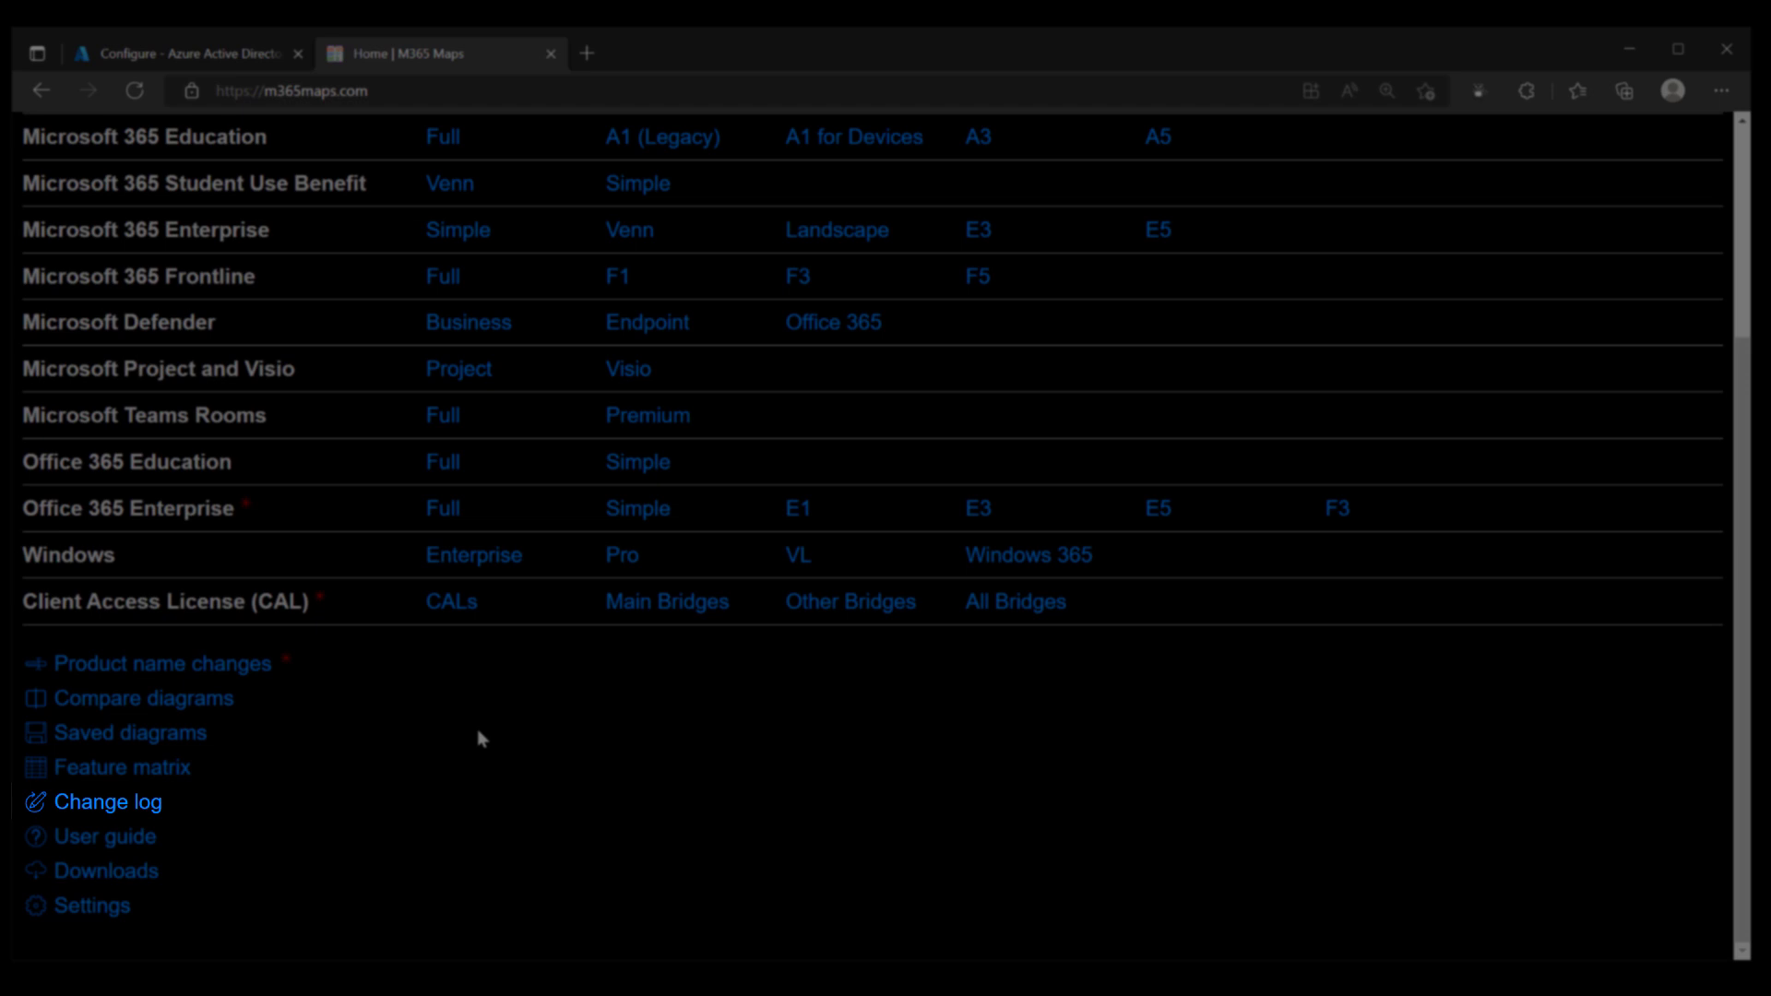
mouse_move(106, 835)
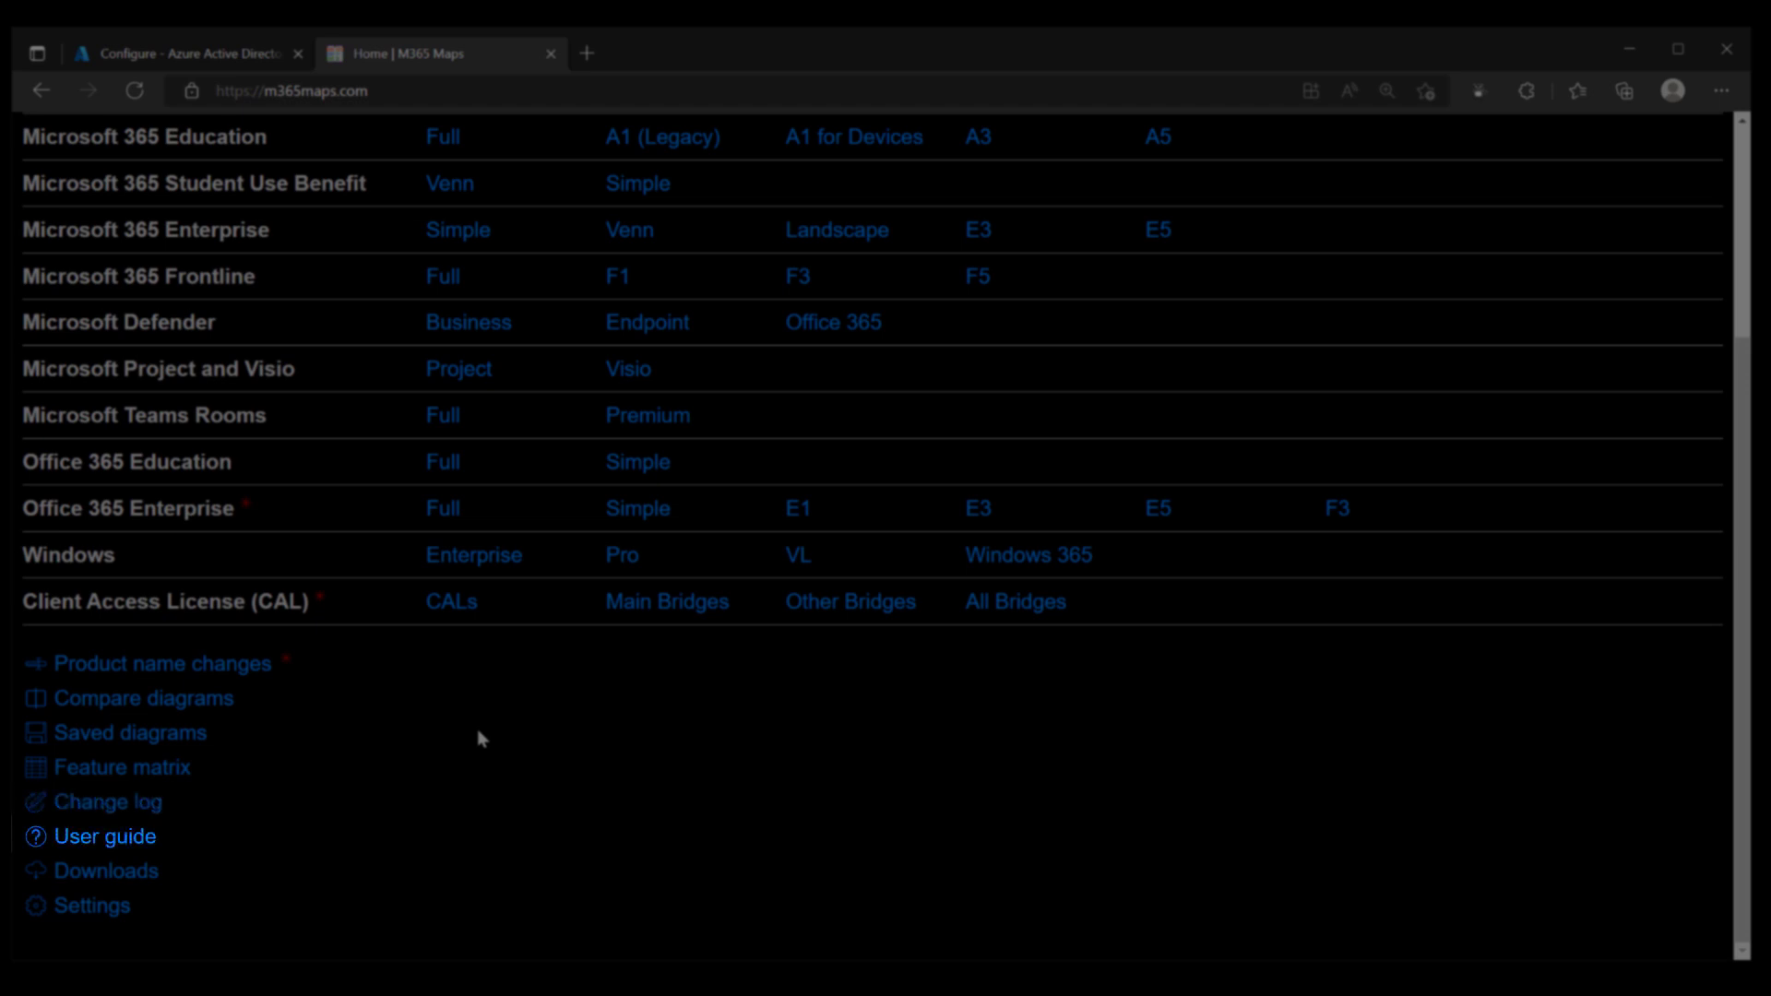
mouse_move(106, 871)
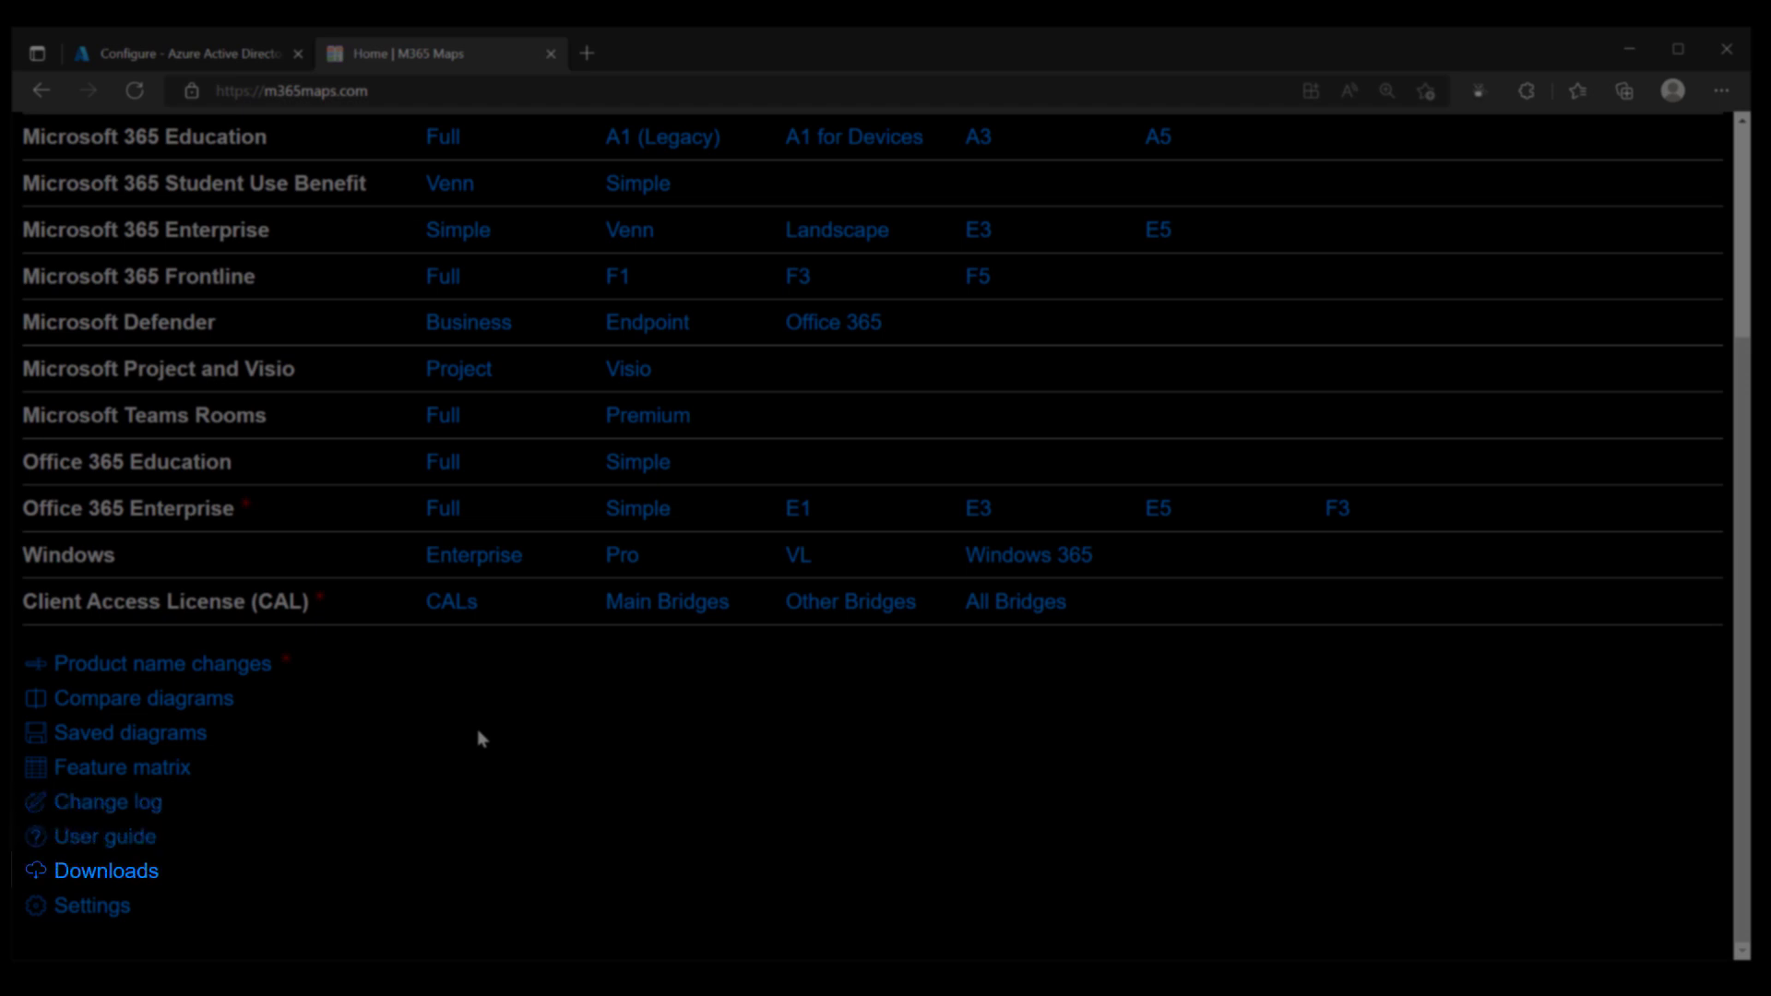
mouse_move(92, 905)
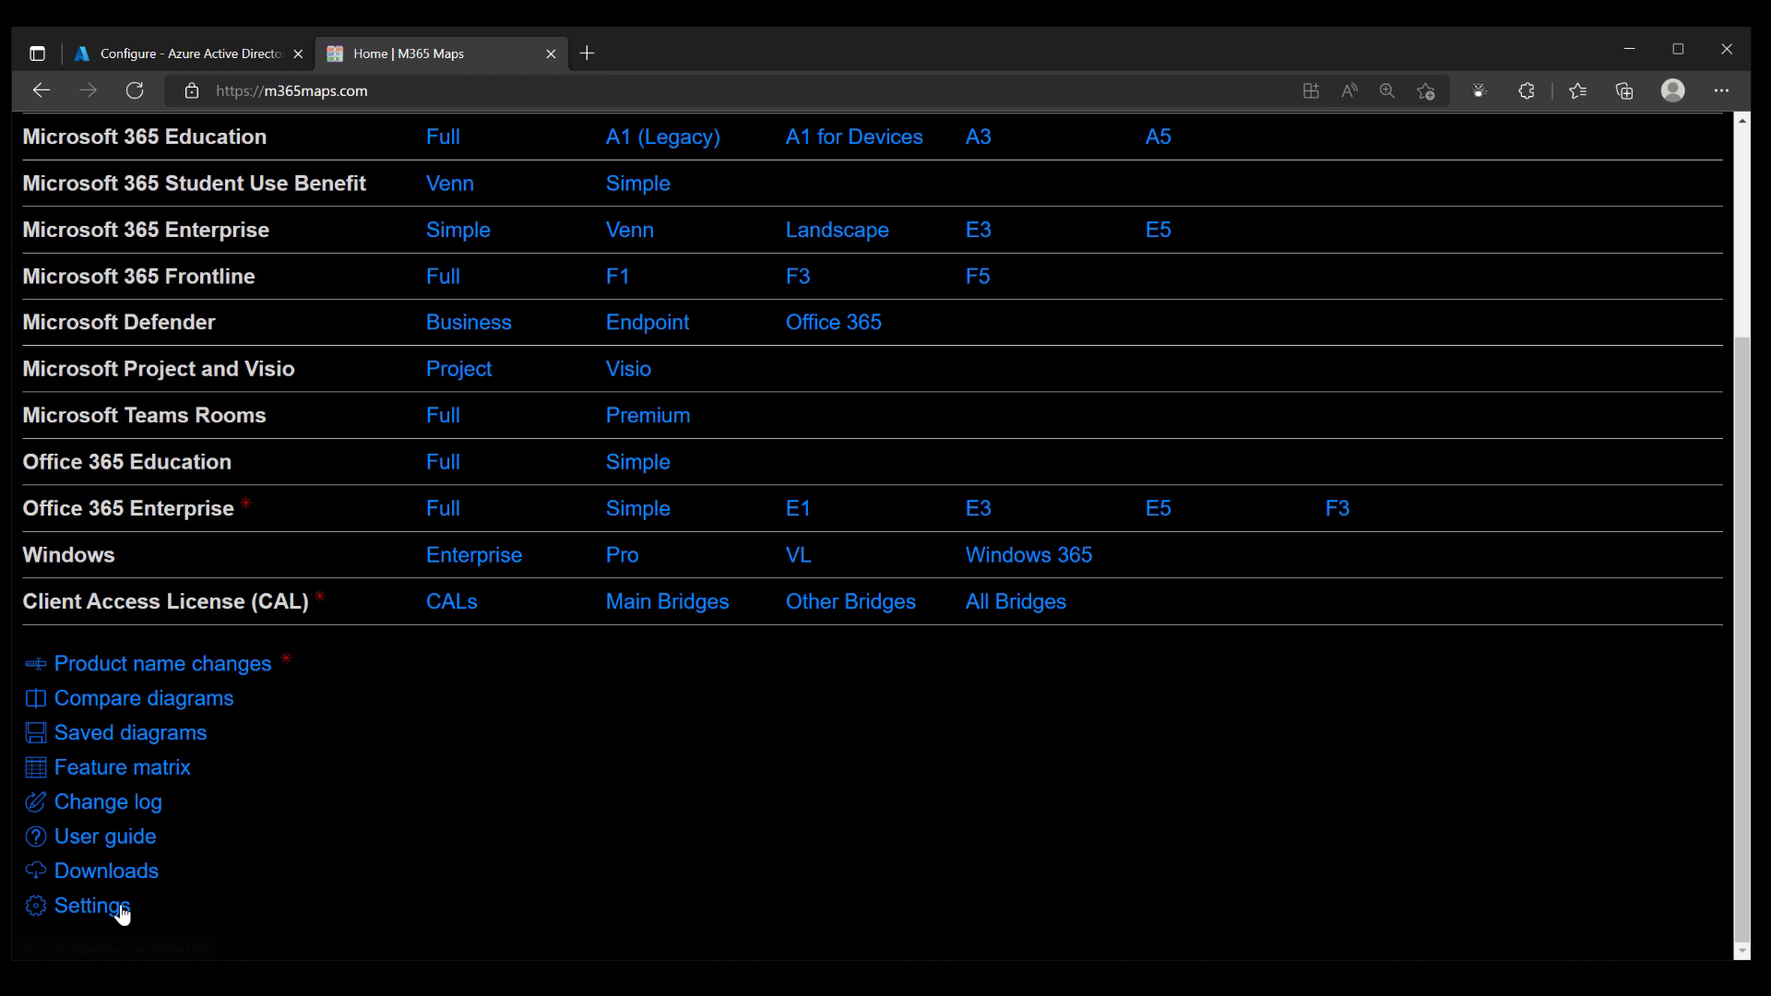
scroll("up", 3)
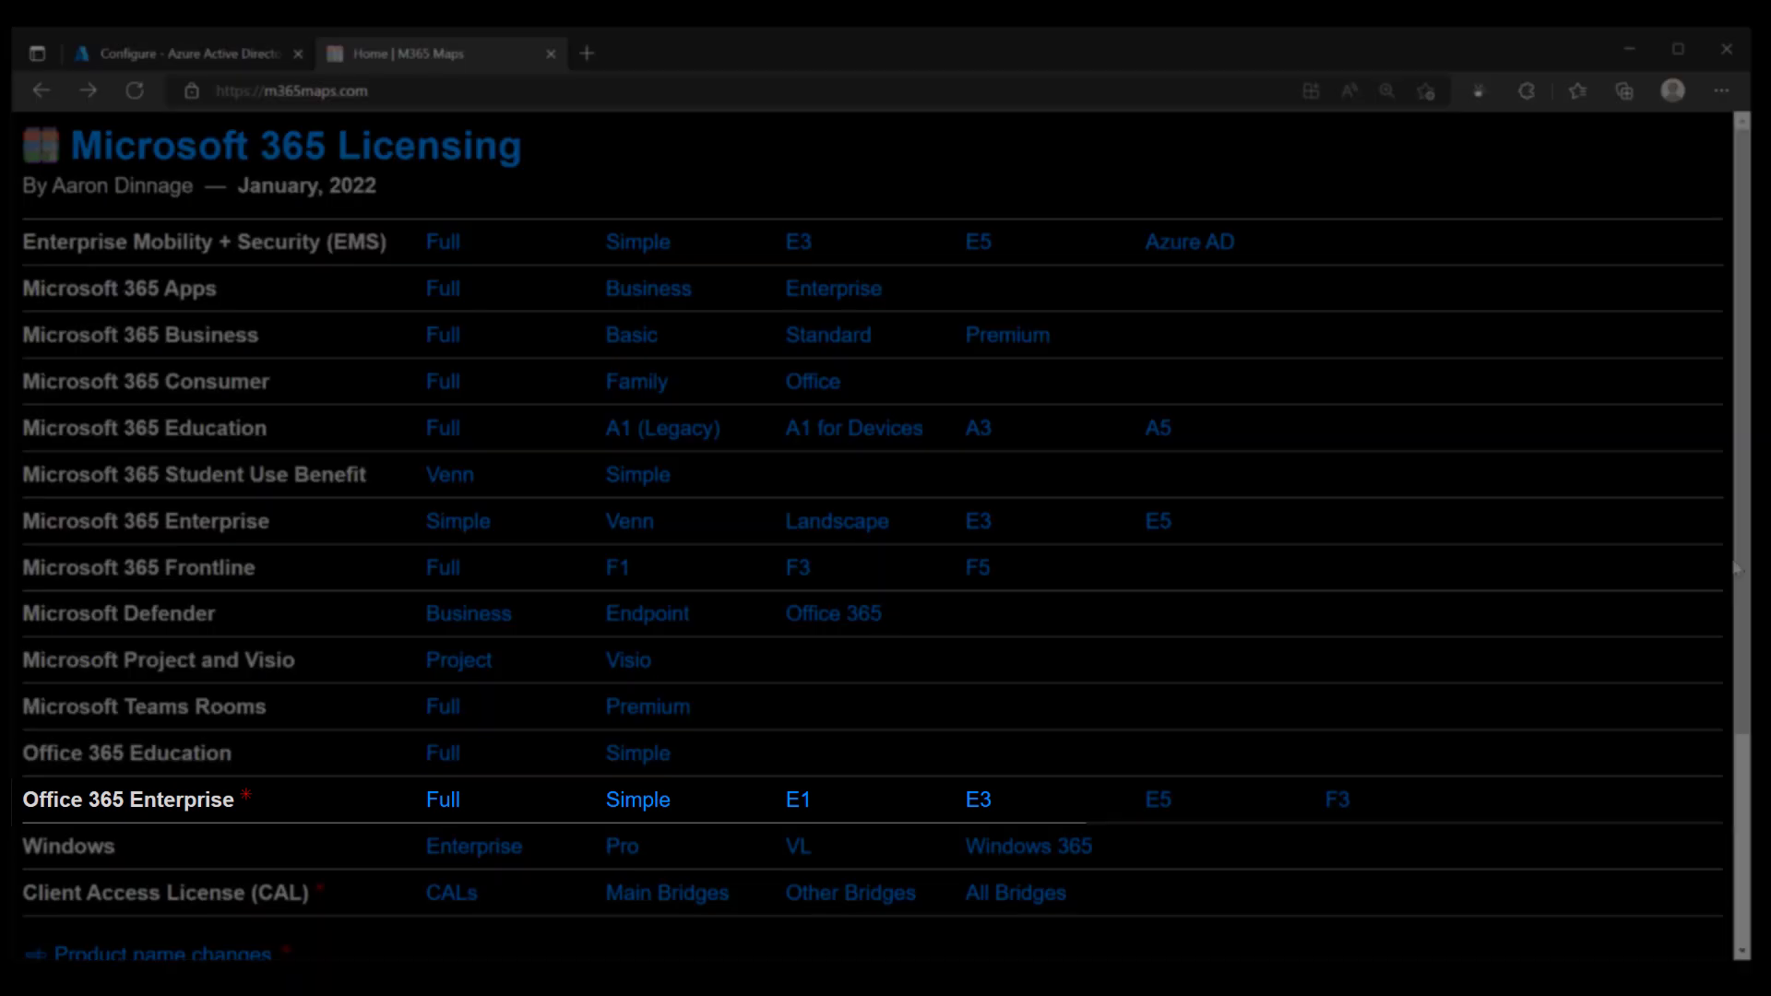
left_click(975, 799)
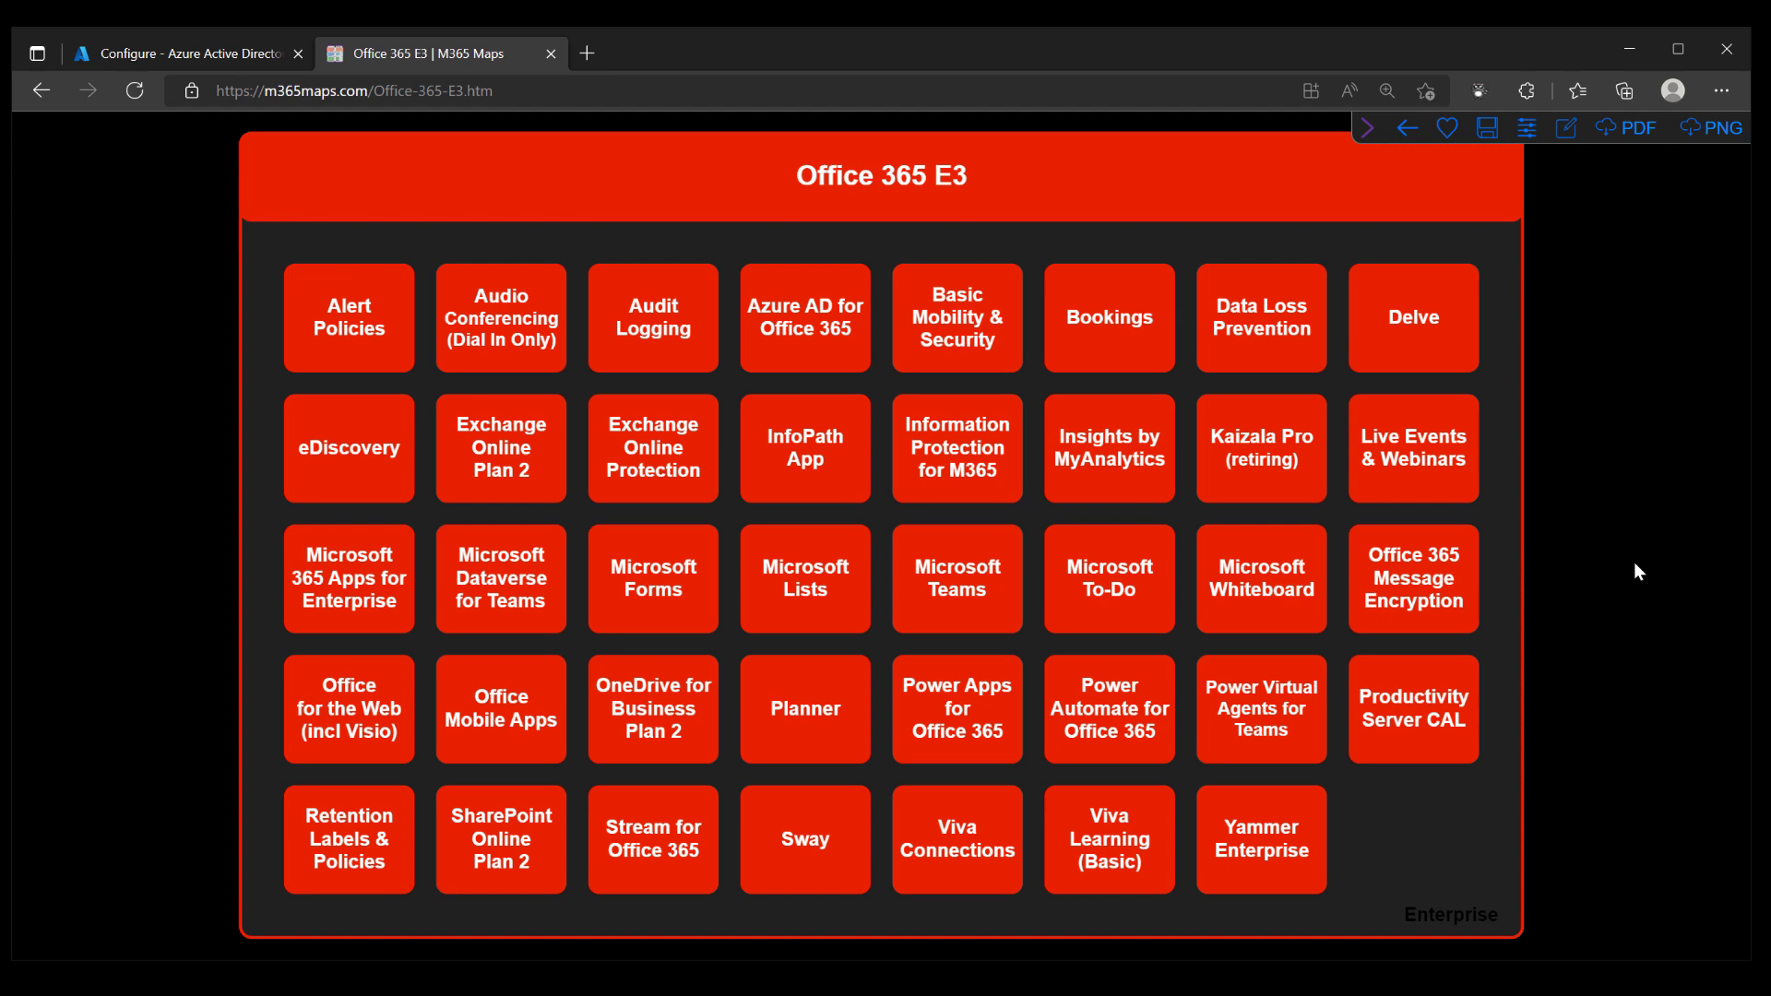
Step: Return to the home page and open the EMS E3 licensing diagram
left_click(41, 91)
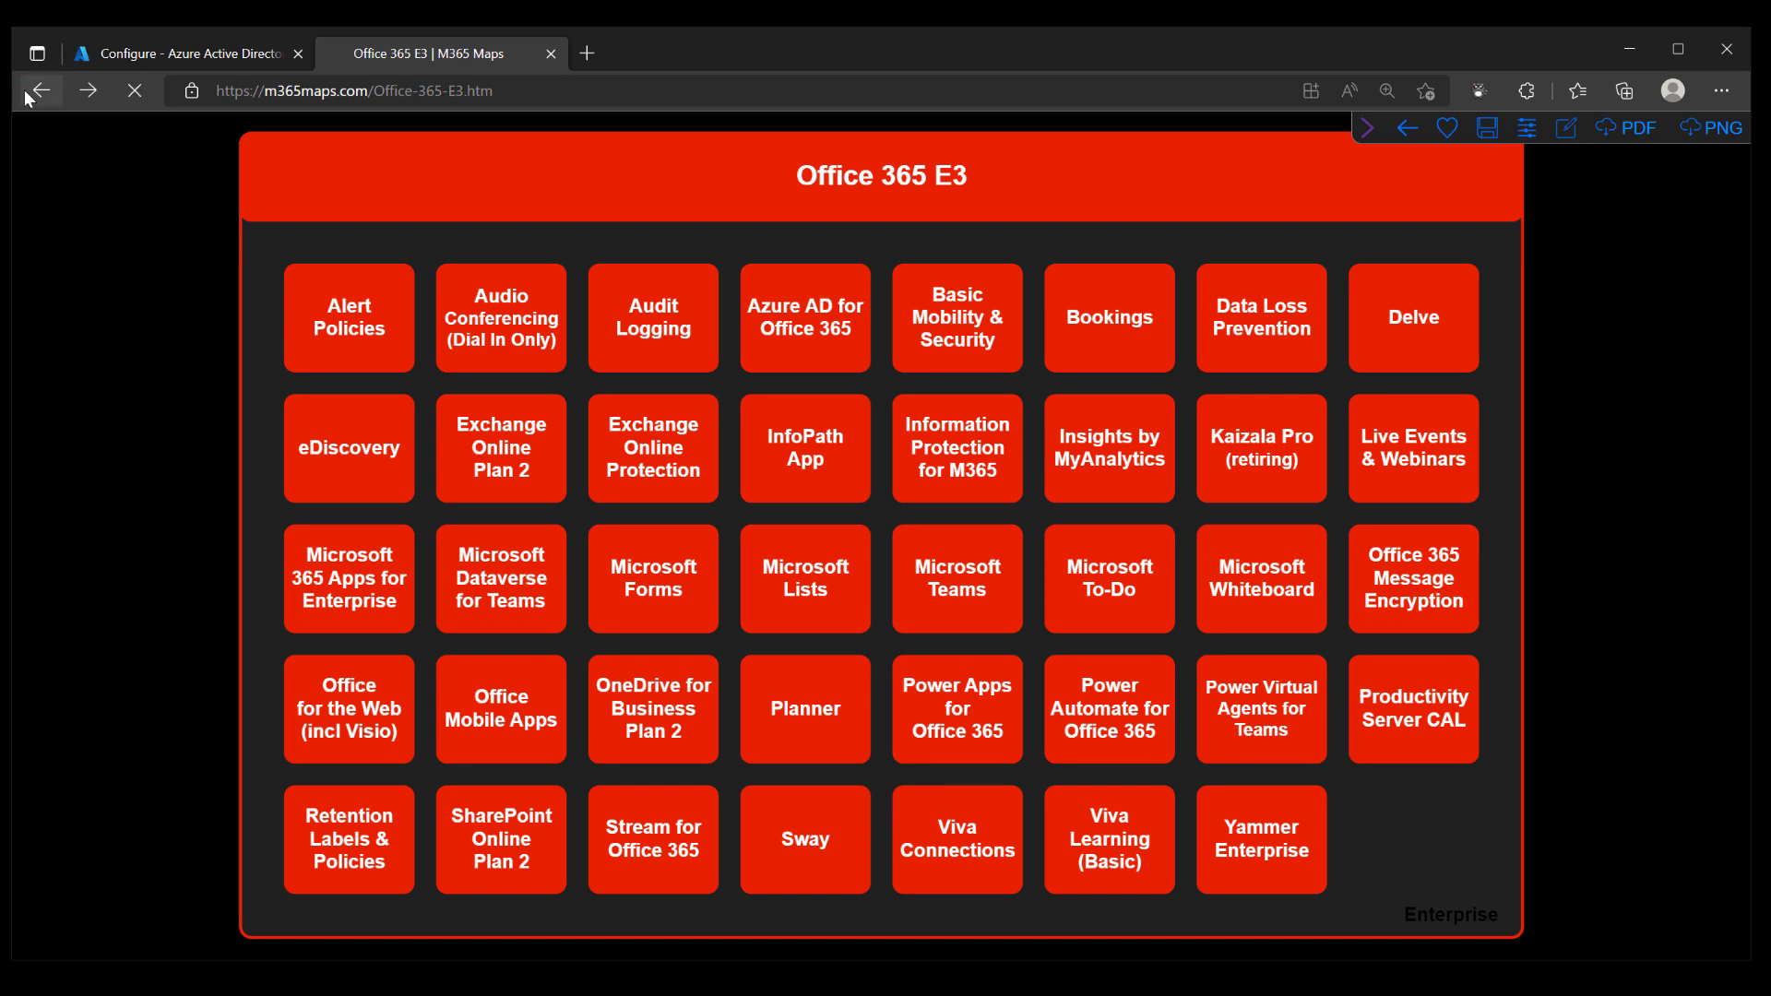
left_click(39, 91)
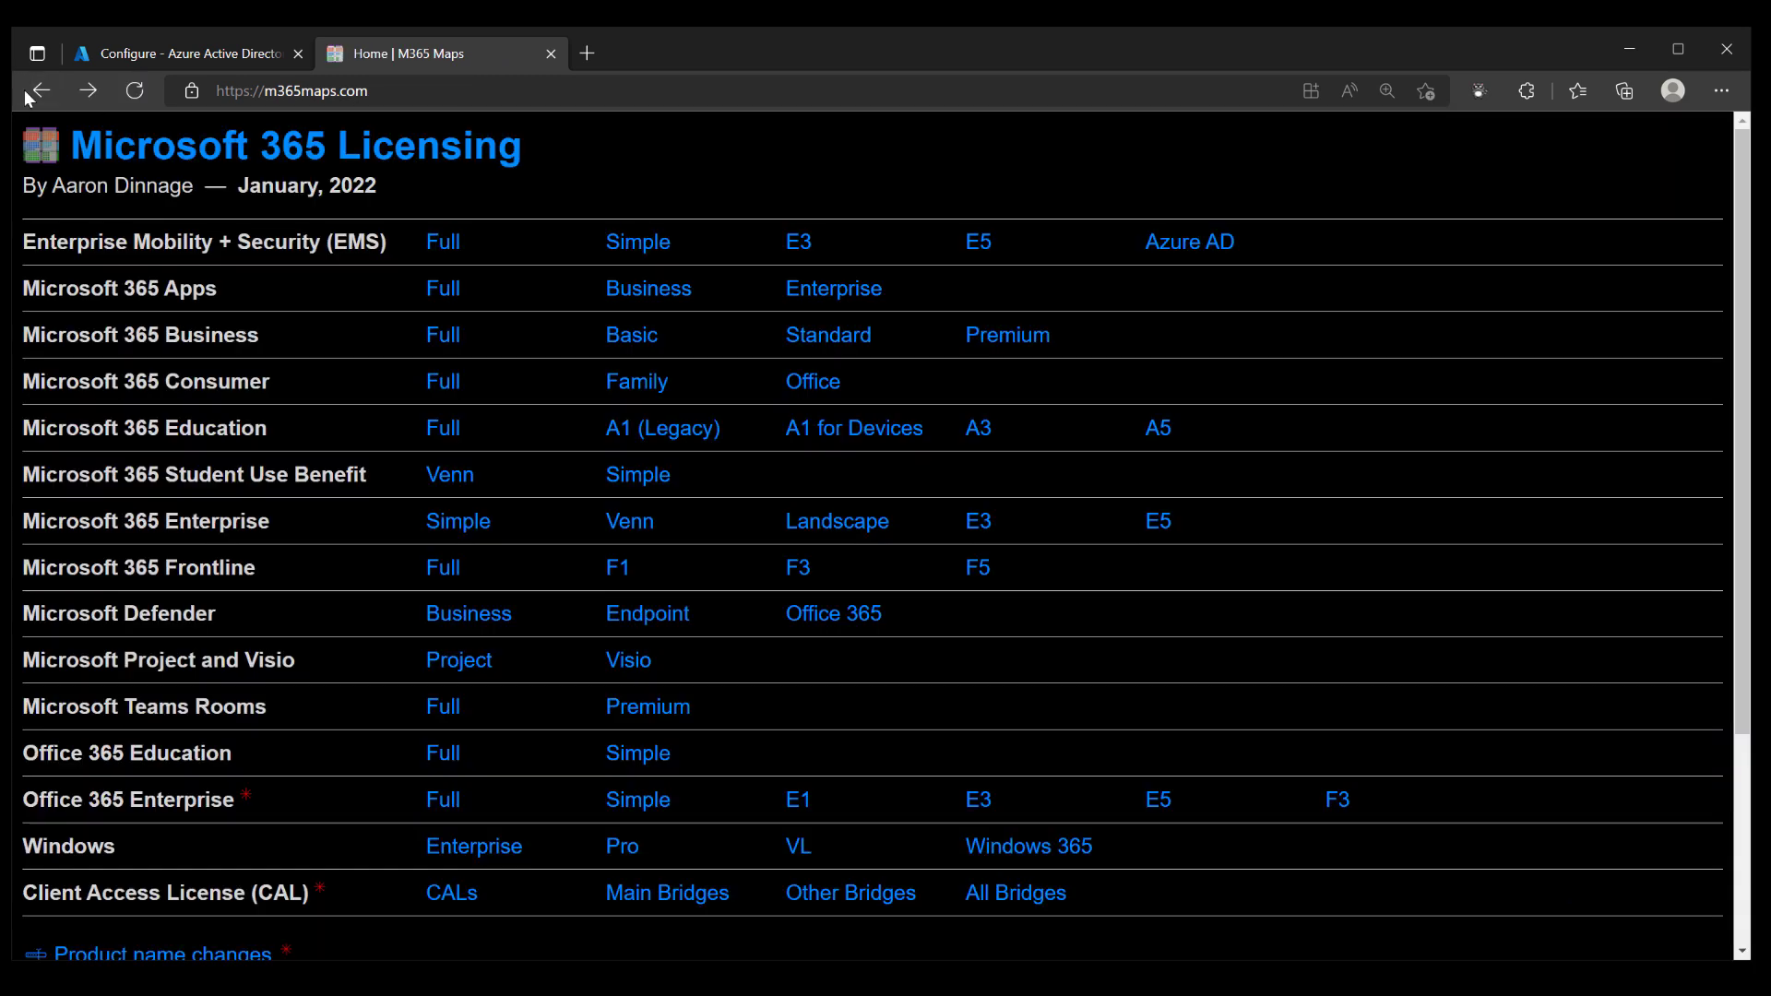
left_click(797, 242)
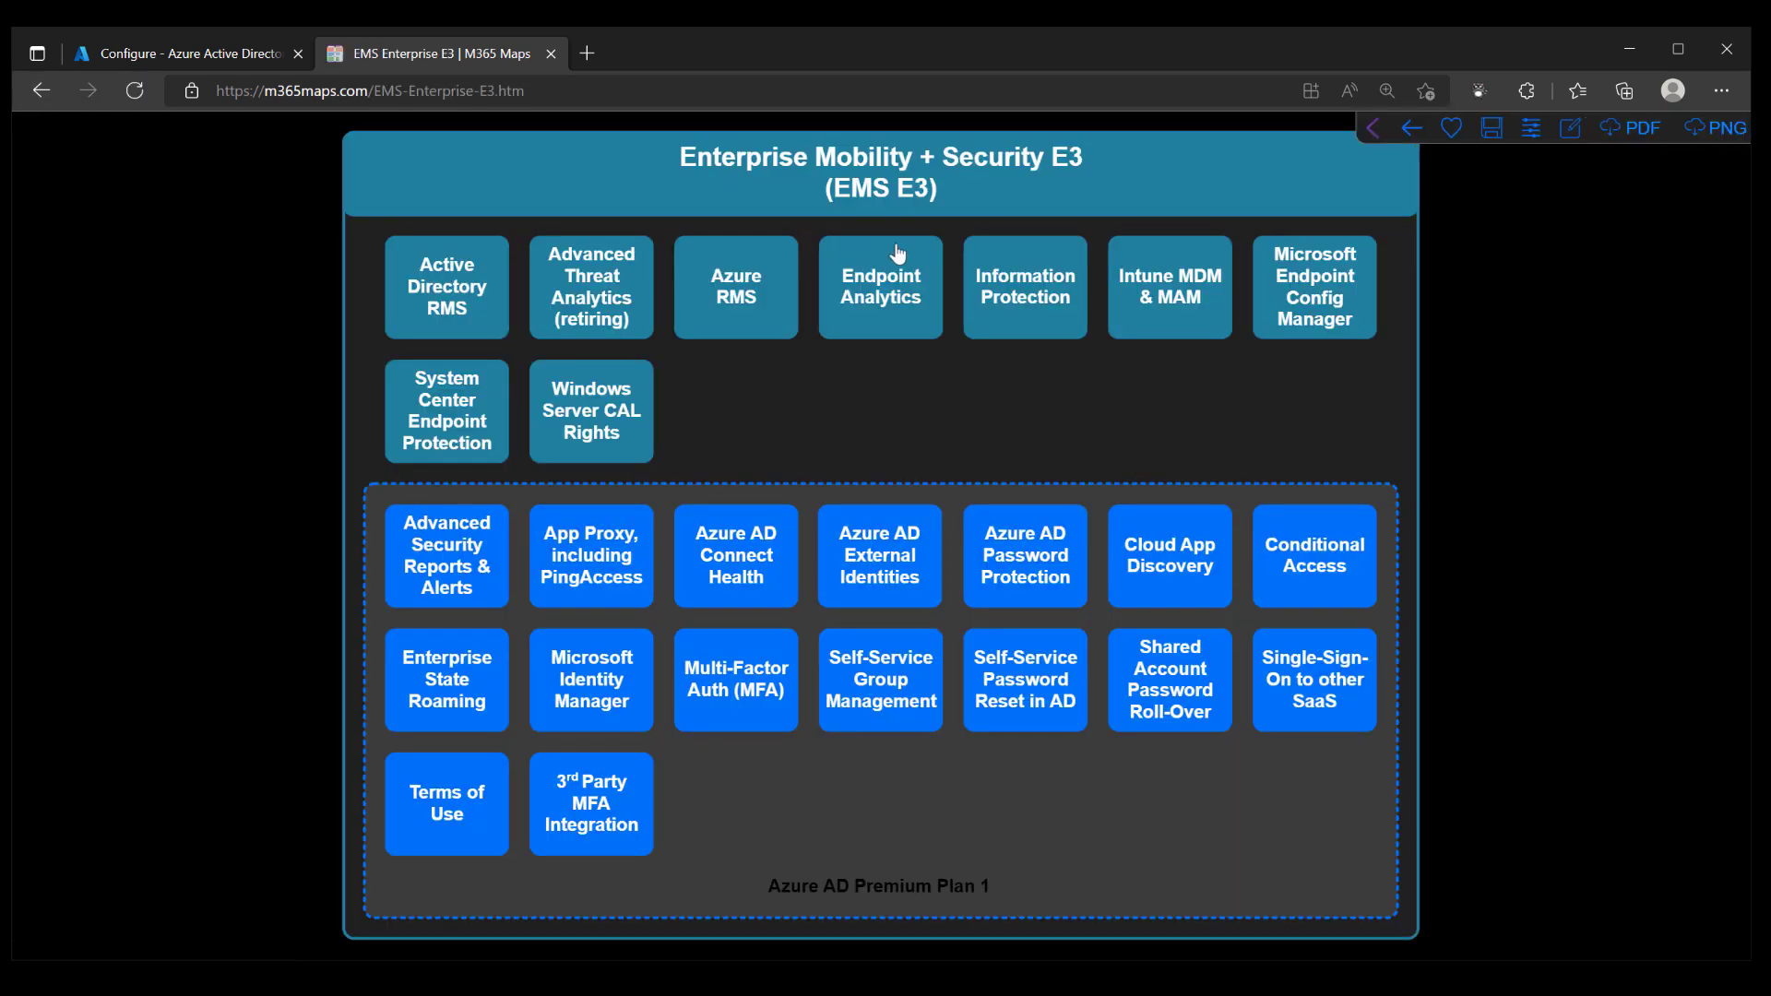
mouse_move(1581, 282)
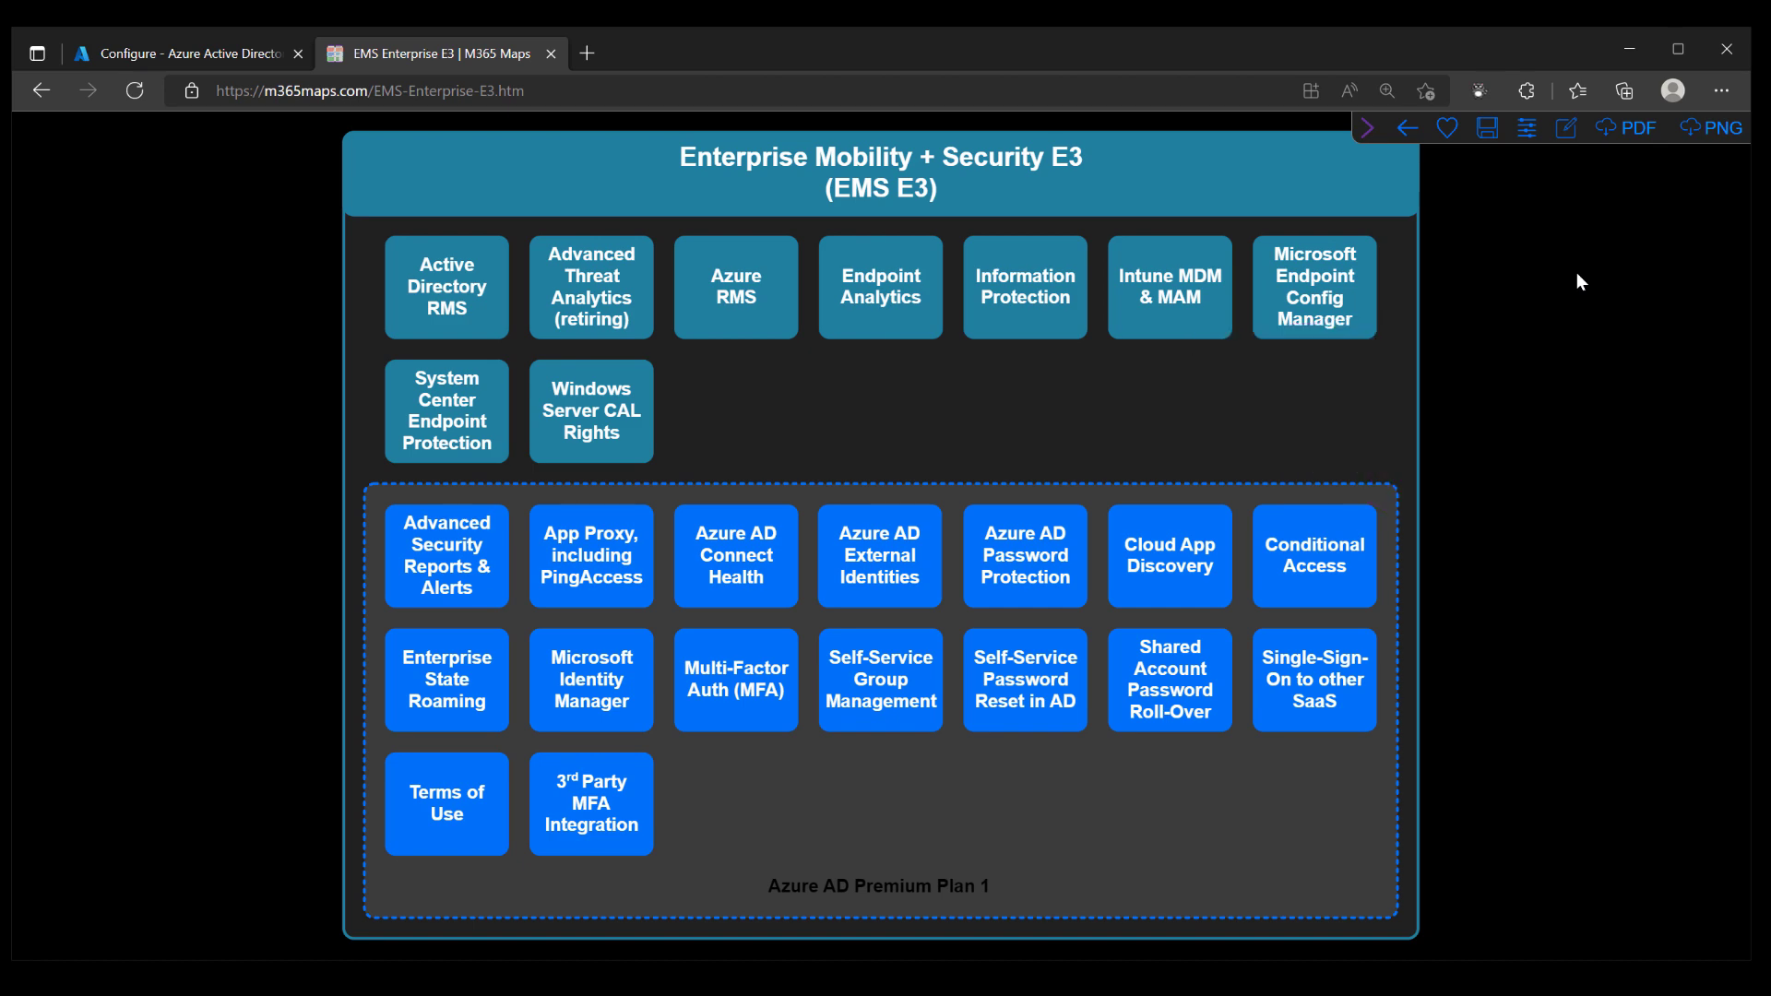
mouse_move(582, 162)
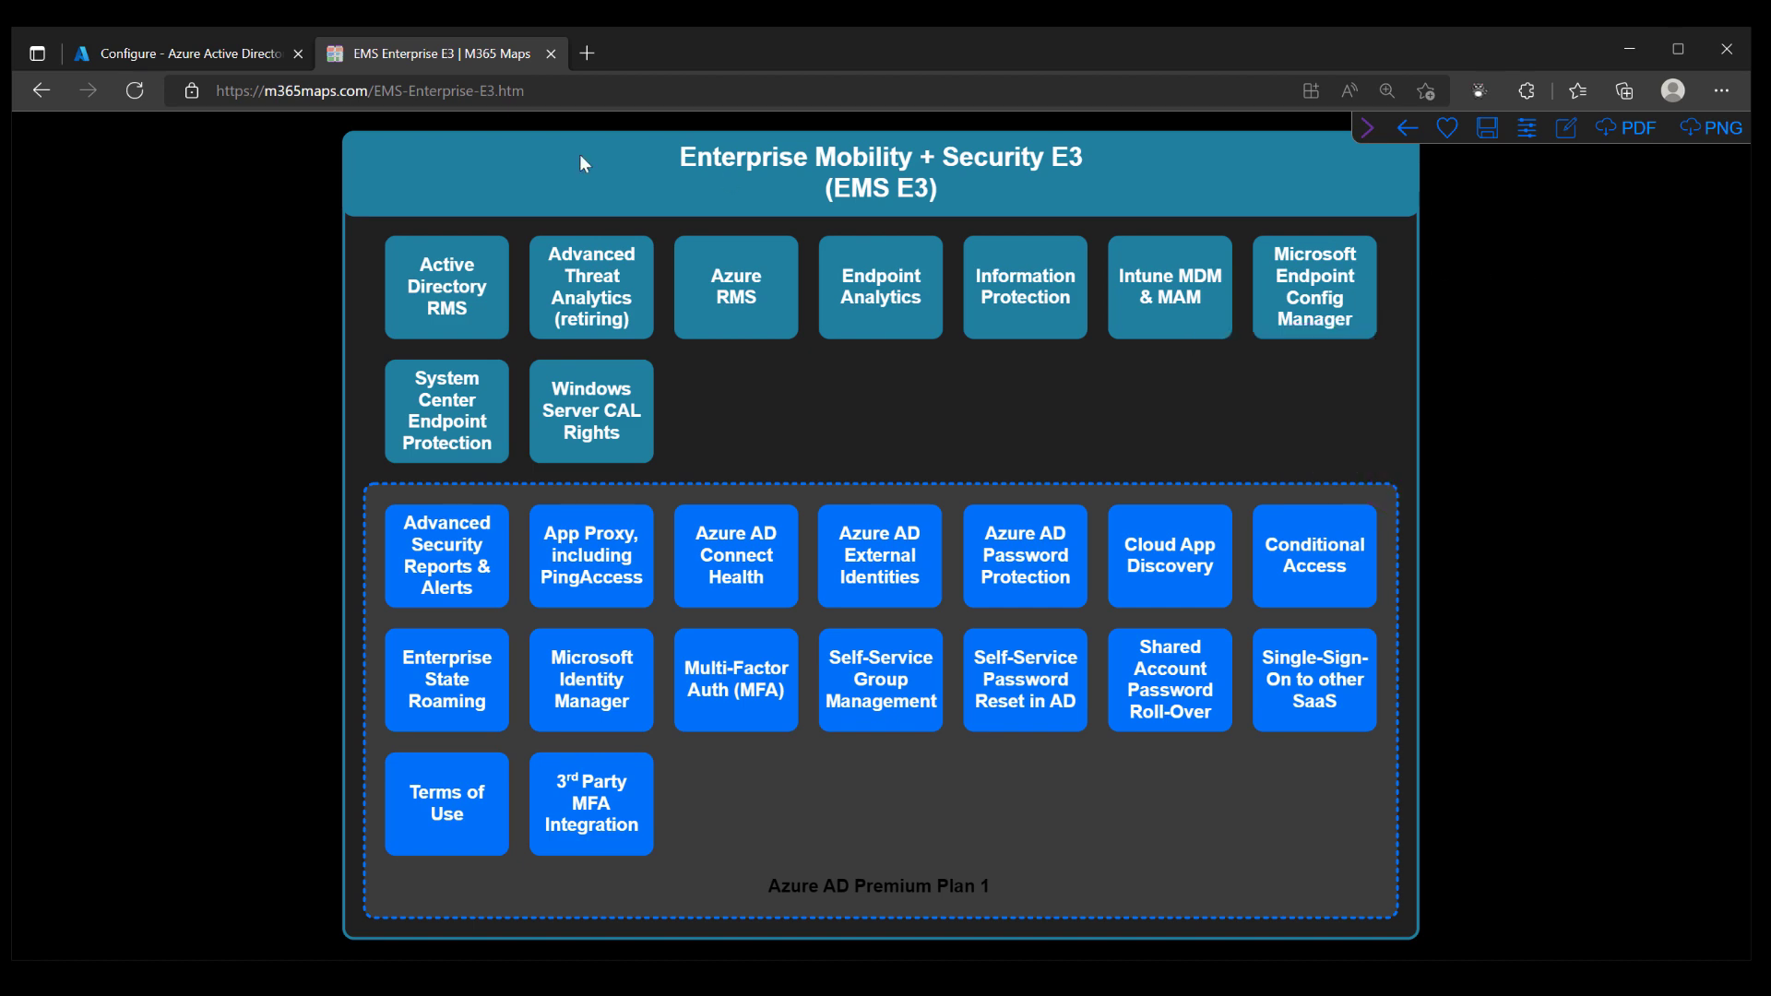
Step: Go back home and open the Microsoft 365 E3 licensing diagram
left_click(40, 91)
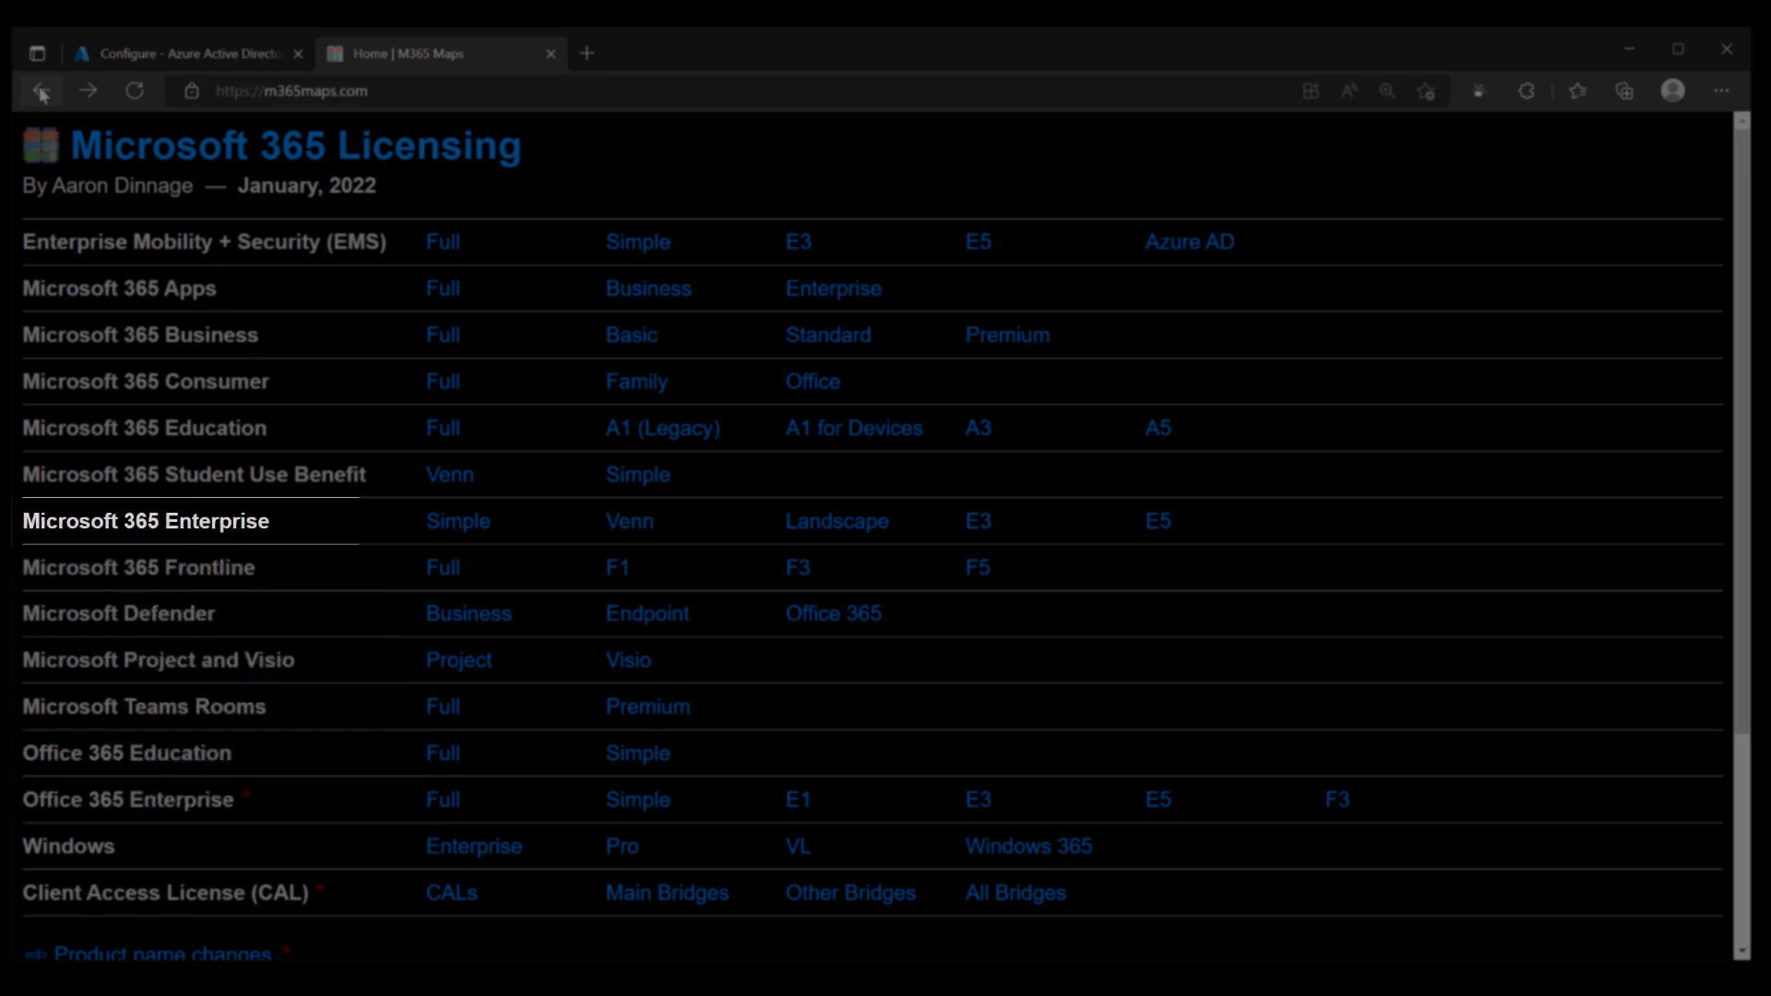
left_click(976, 520)
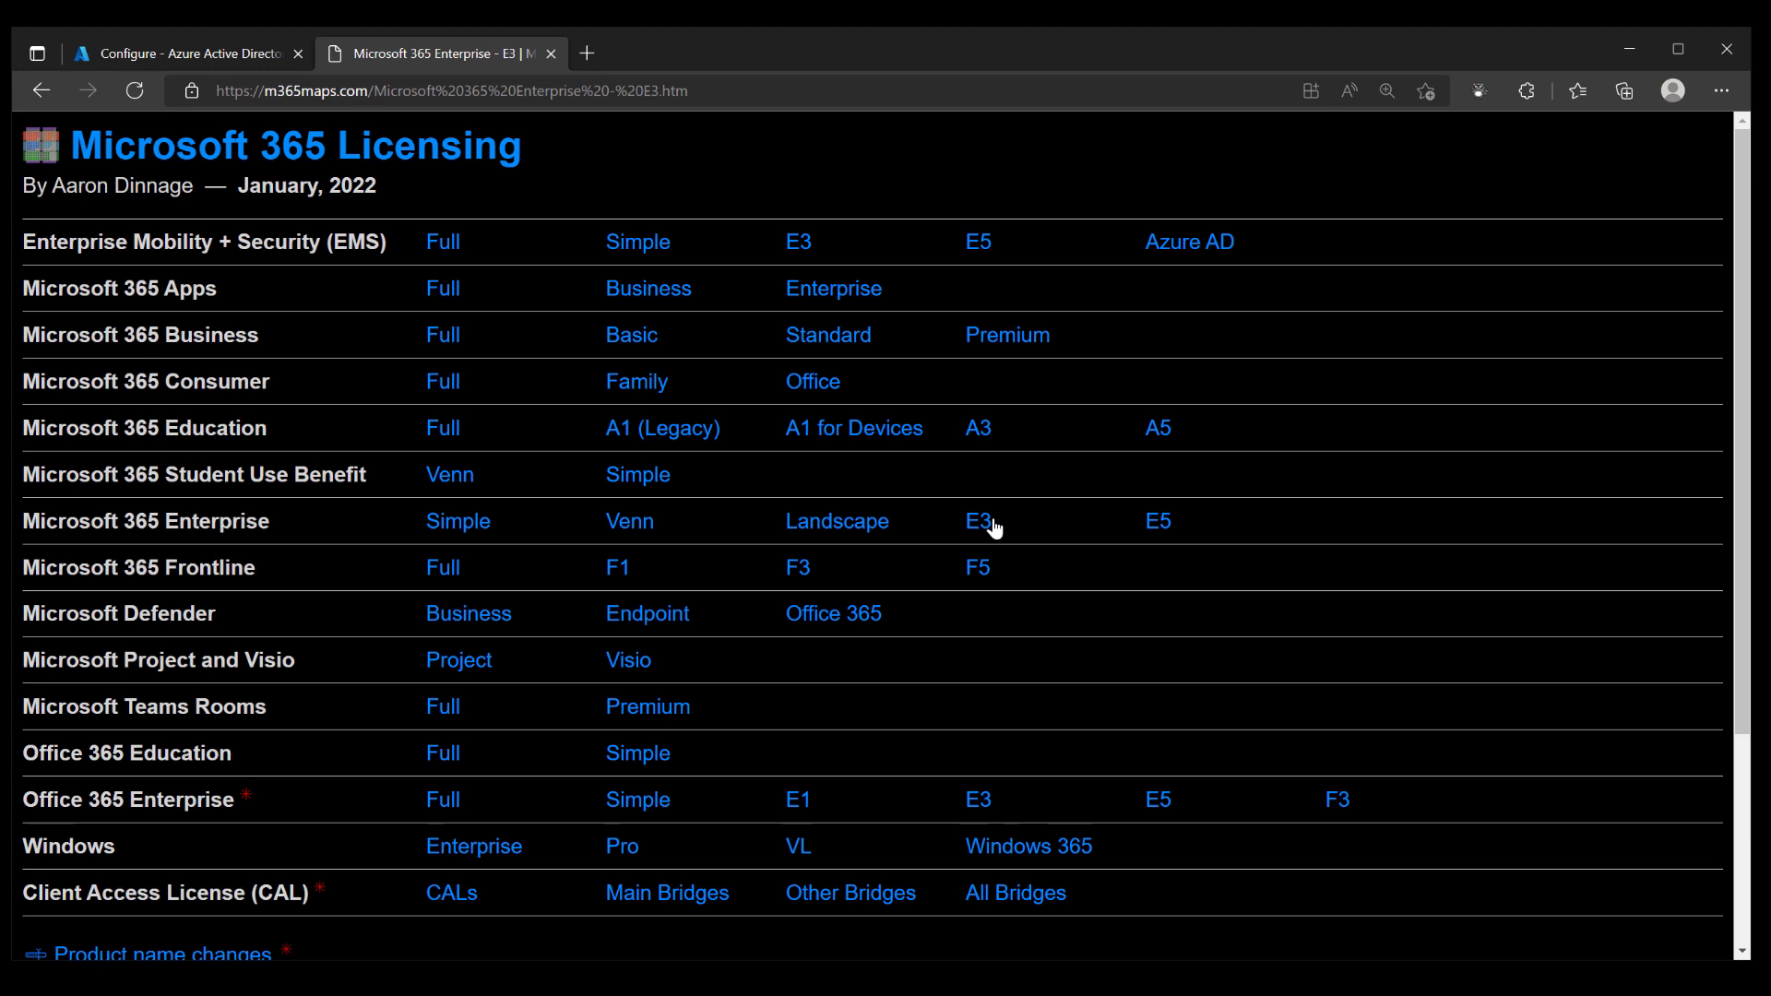
left_click(976, 521)
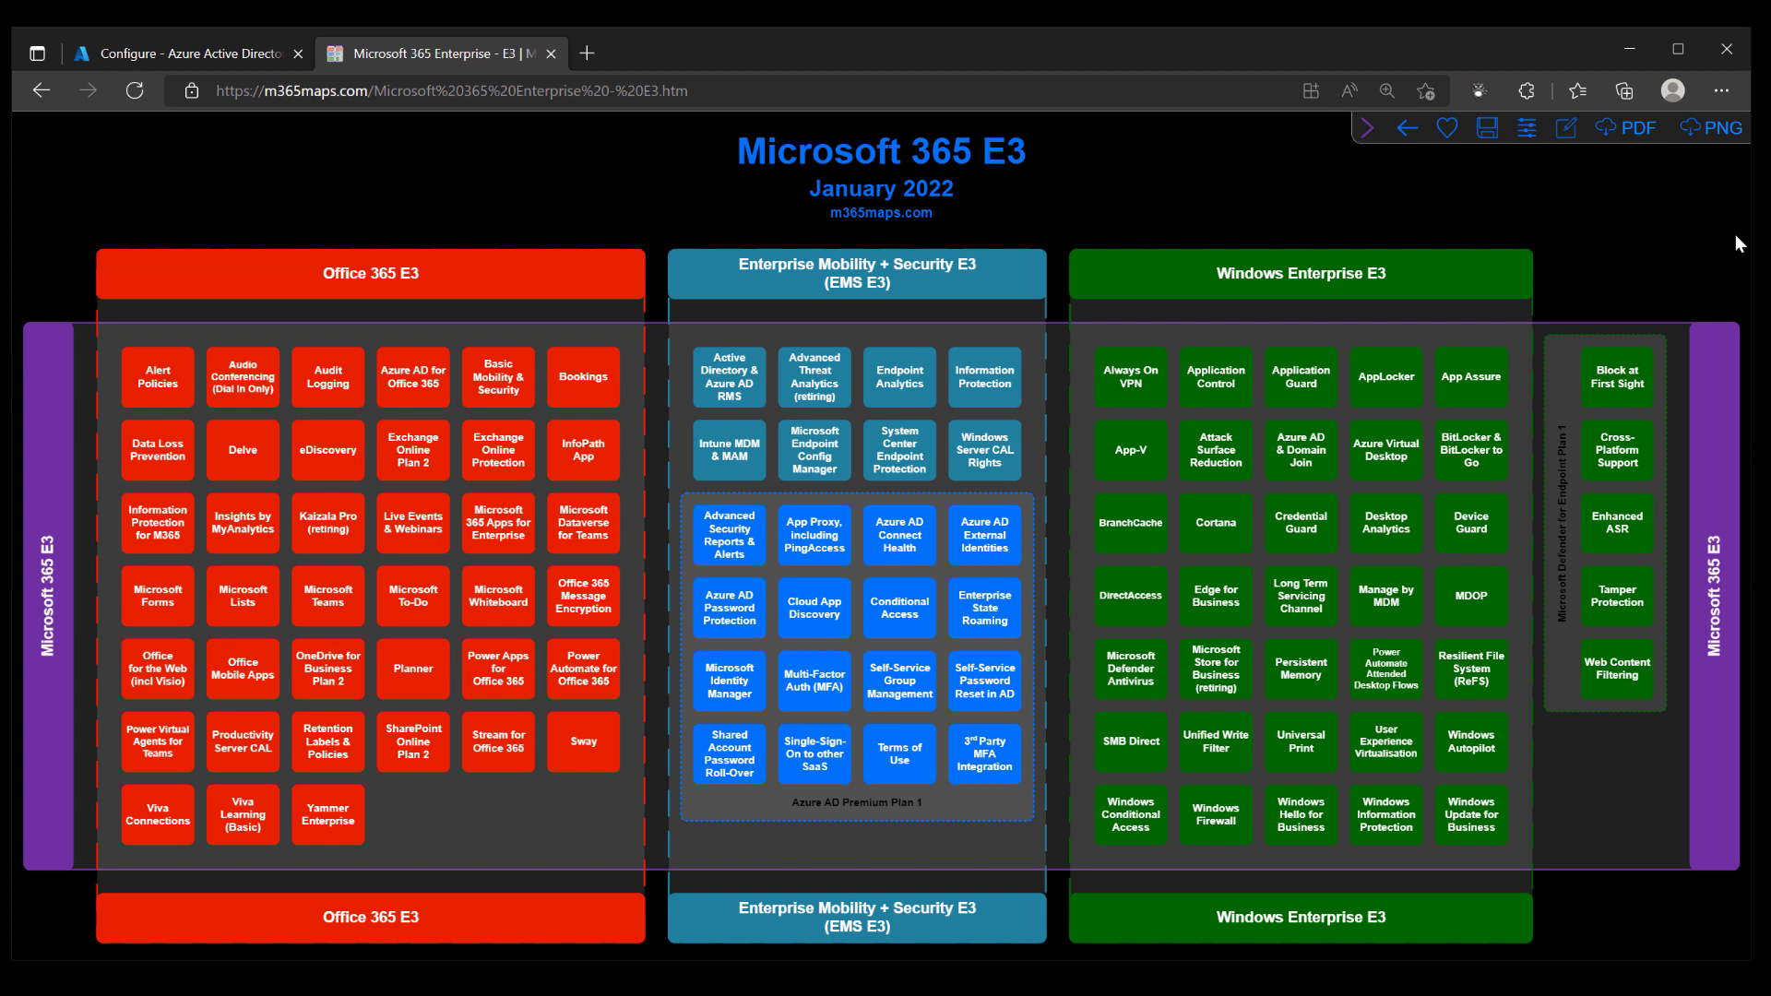
mouse_move(1432, 218)
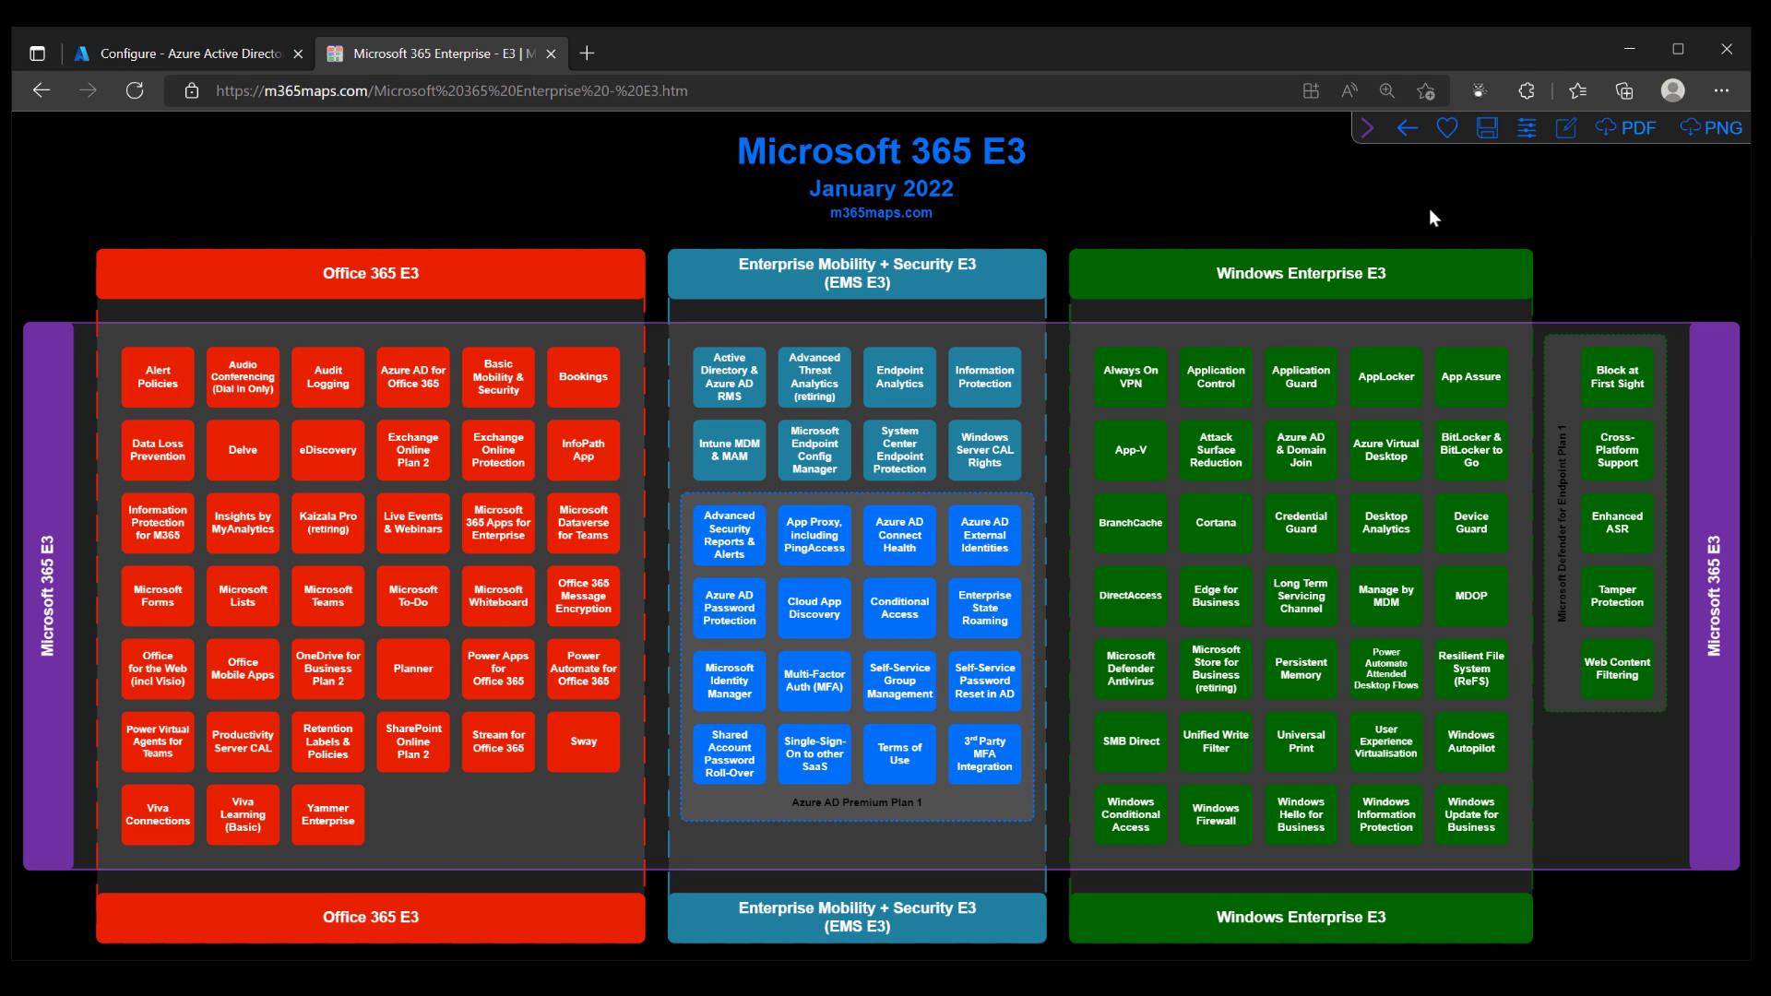
Step: View the Microsoft 365 Business Premium diagram, then return to the home page
left_click(41, 90)
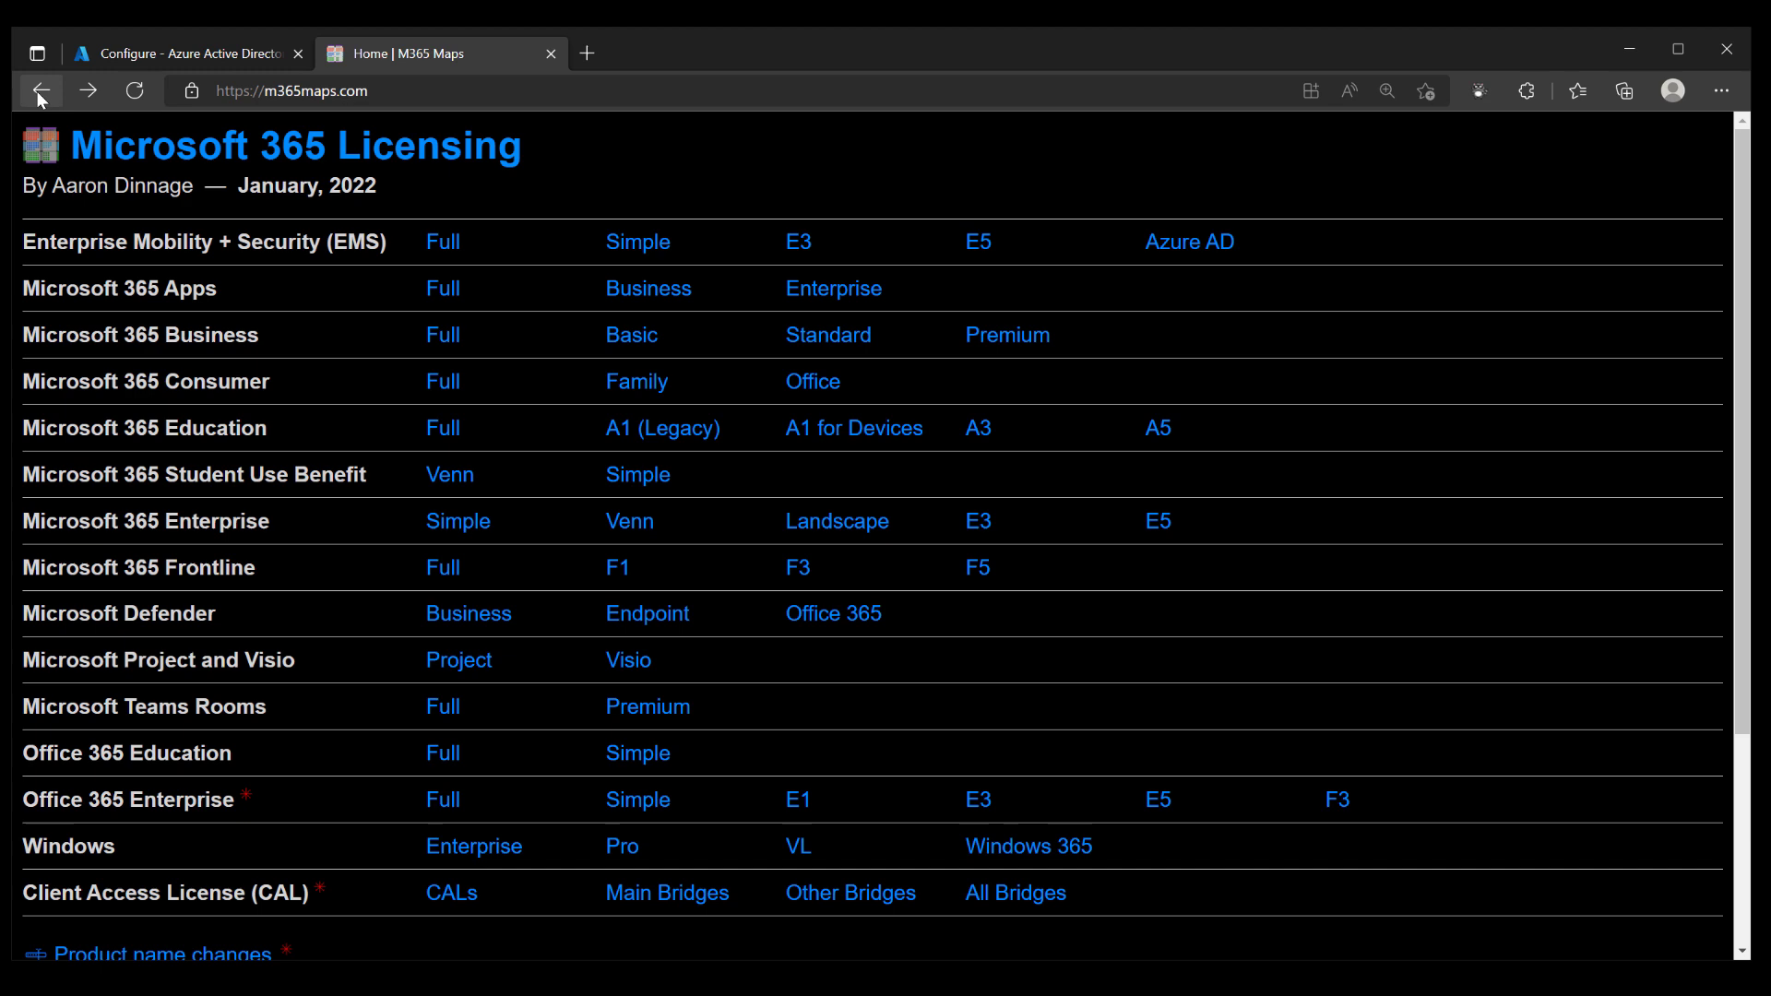
mouse_move(1006, 334)
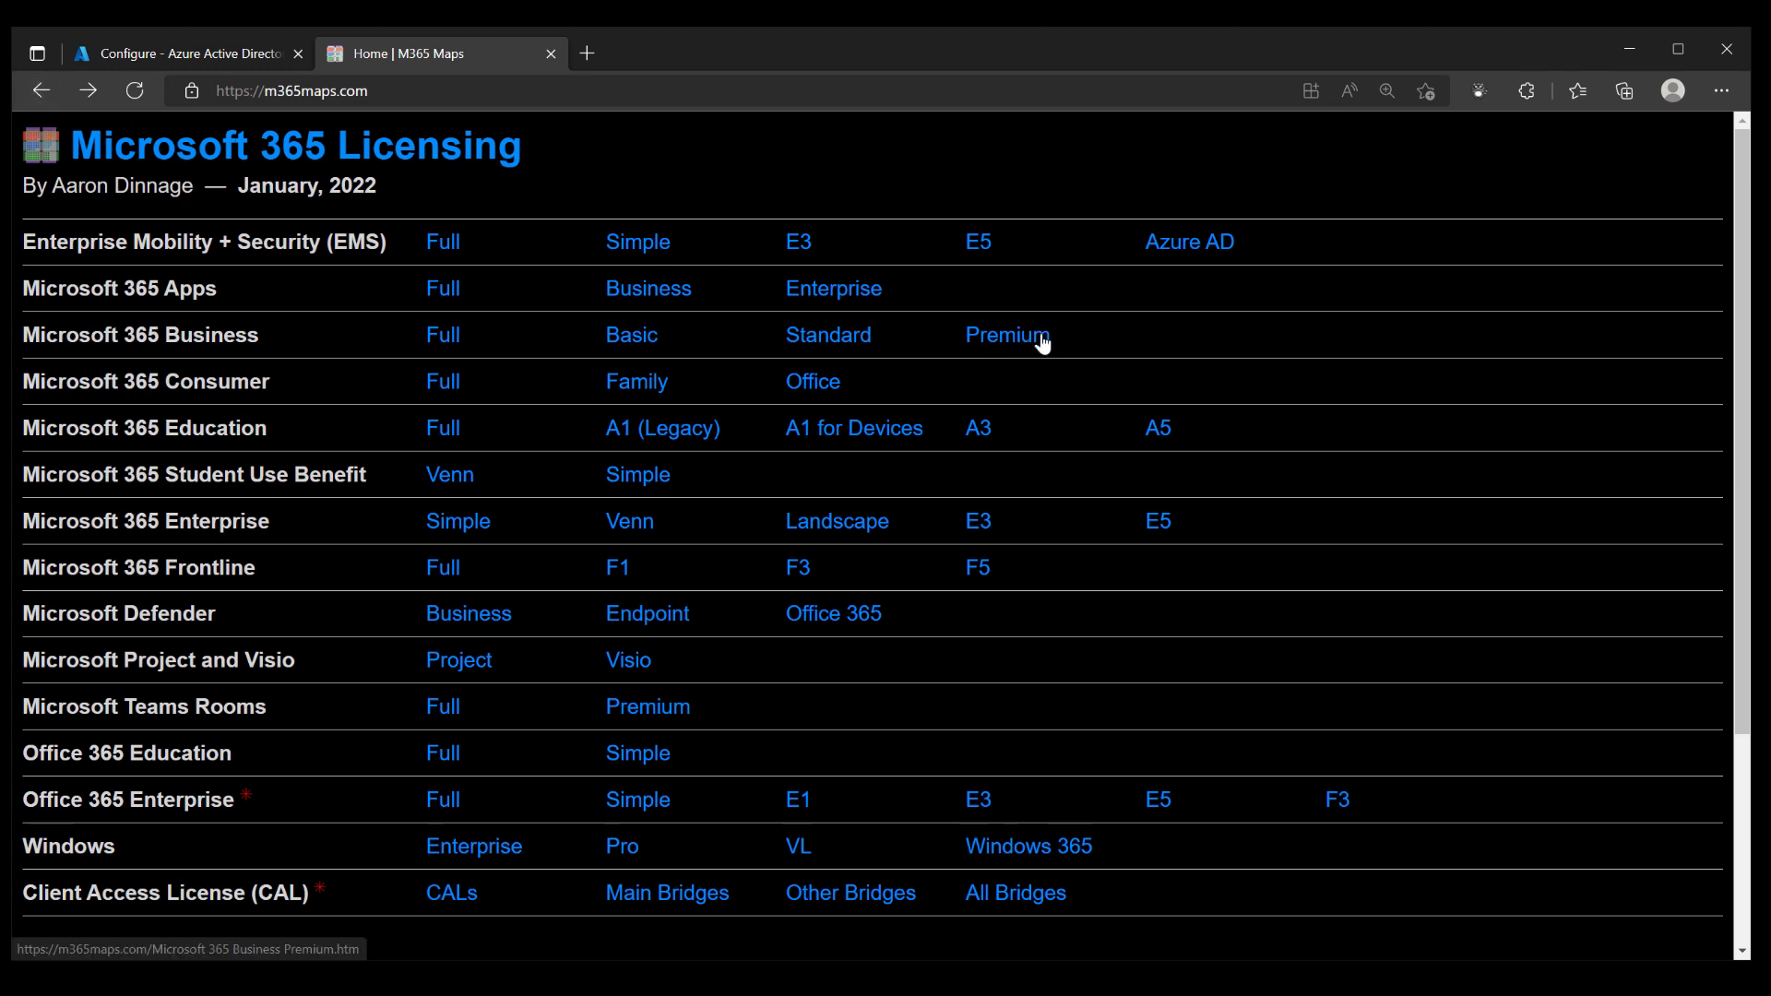
left_click(1003, 334)
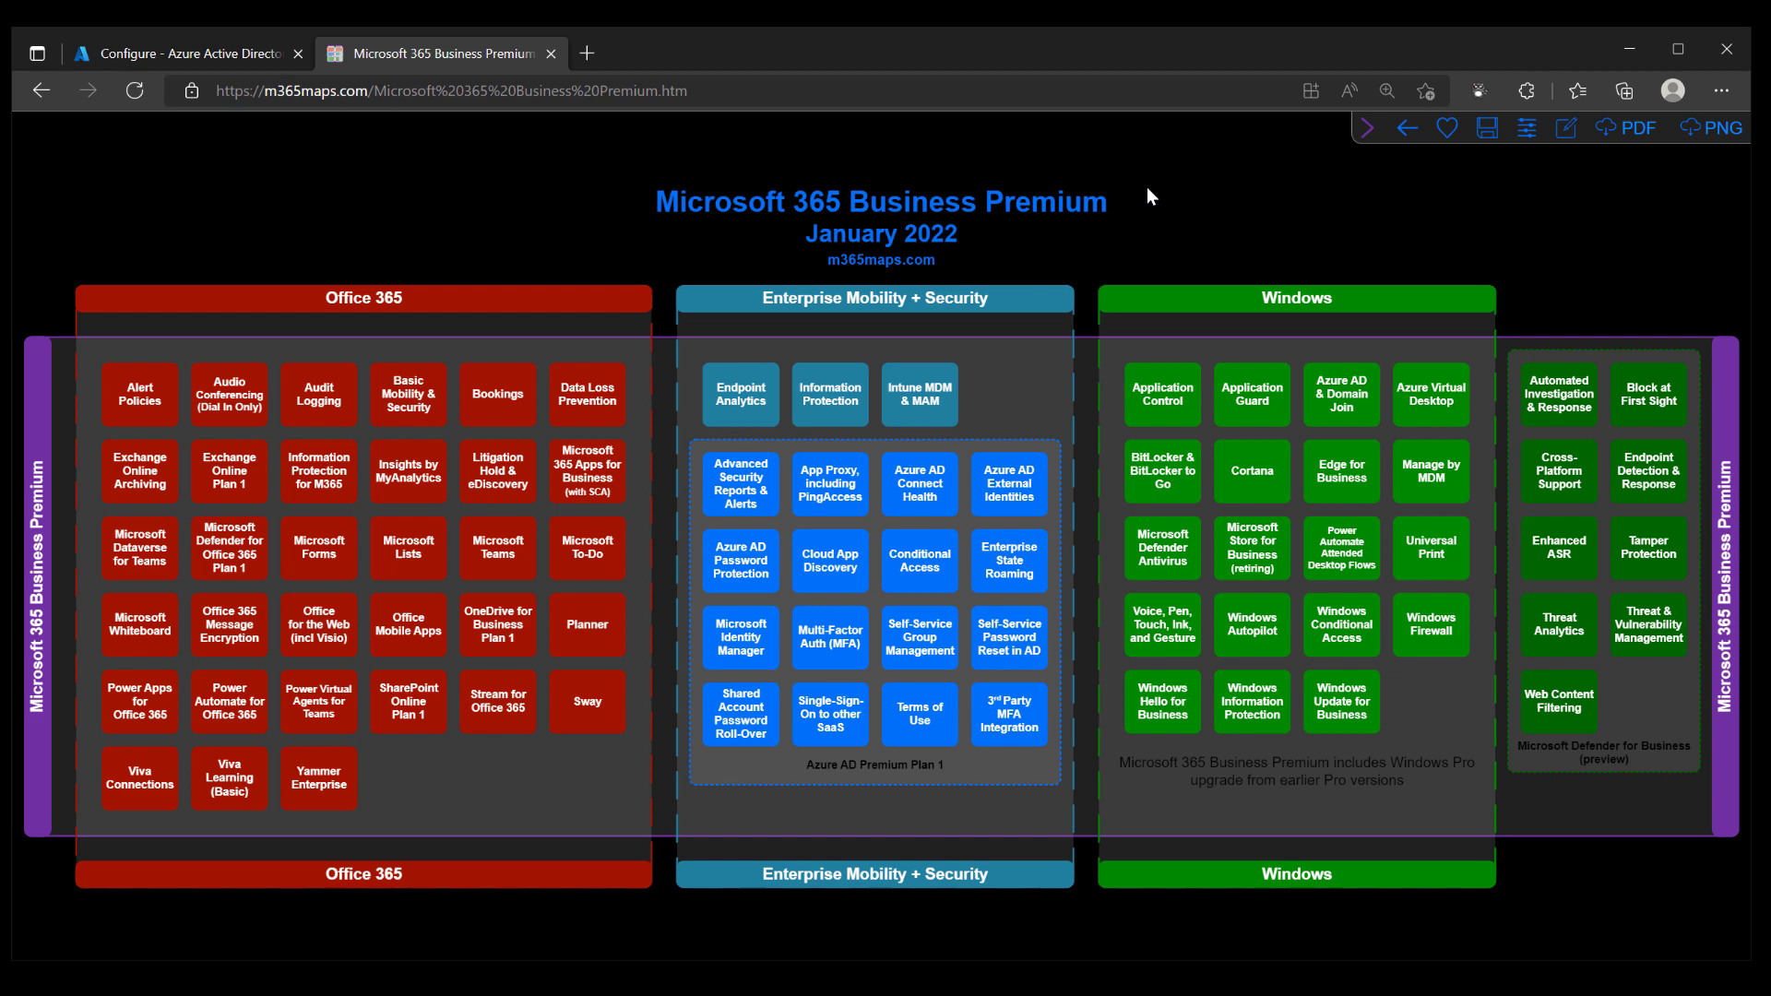
left_click(41, 90)
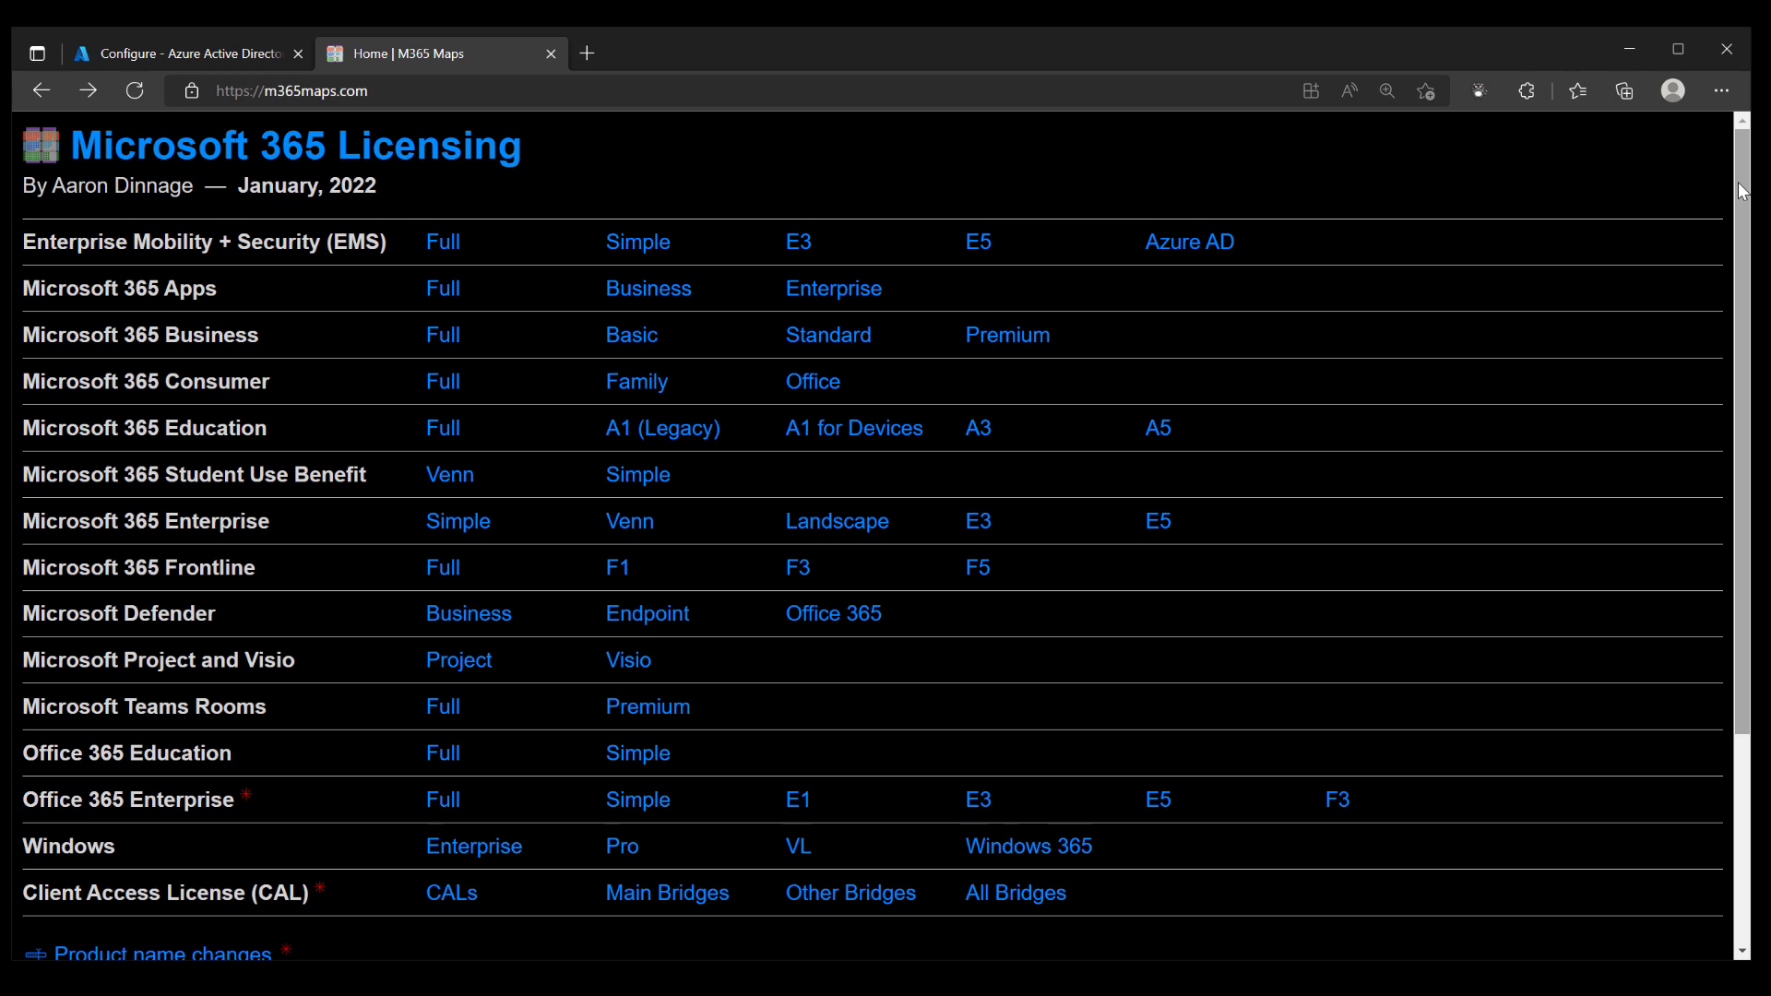
Step: Open the user guide from the bottom of the home page and browse its About m365maps.com section
scroll("down", 3)
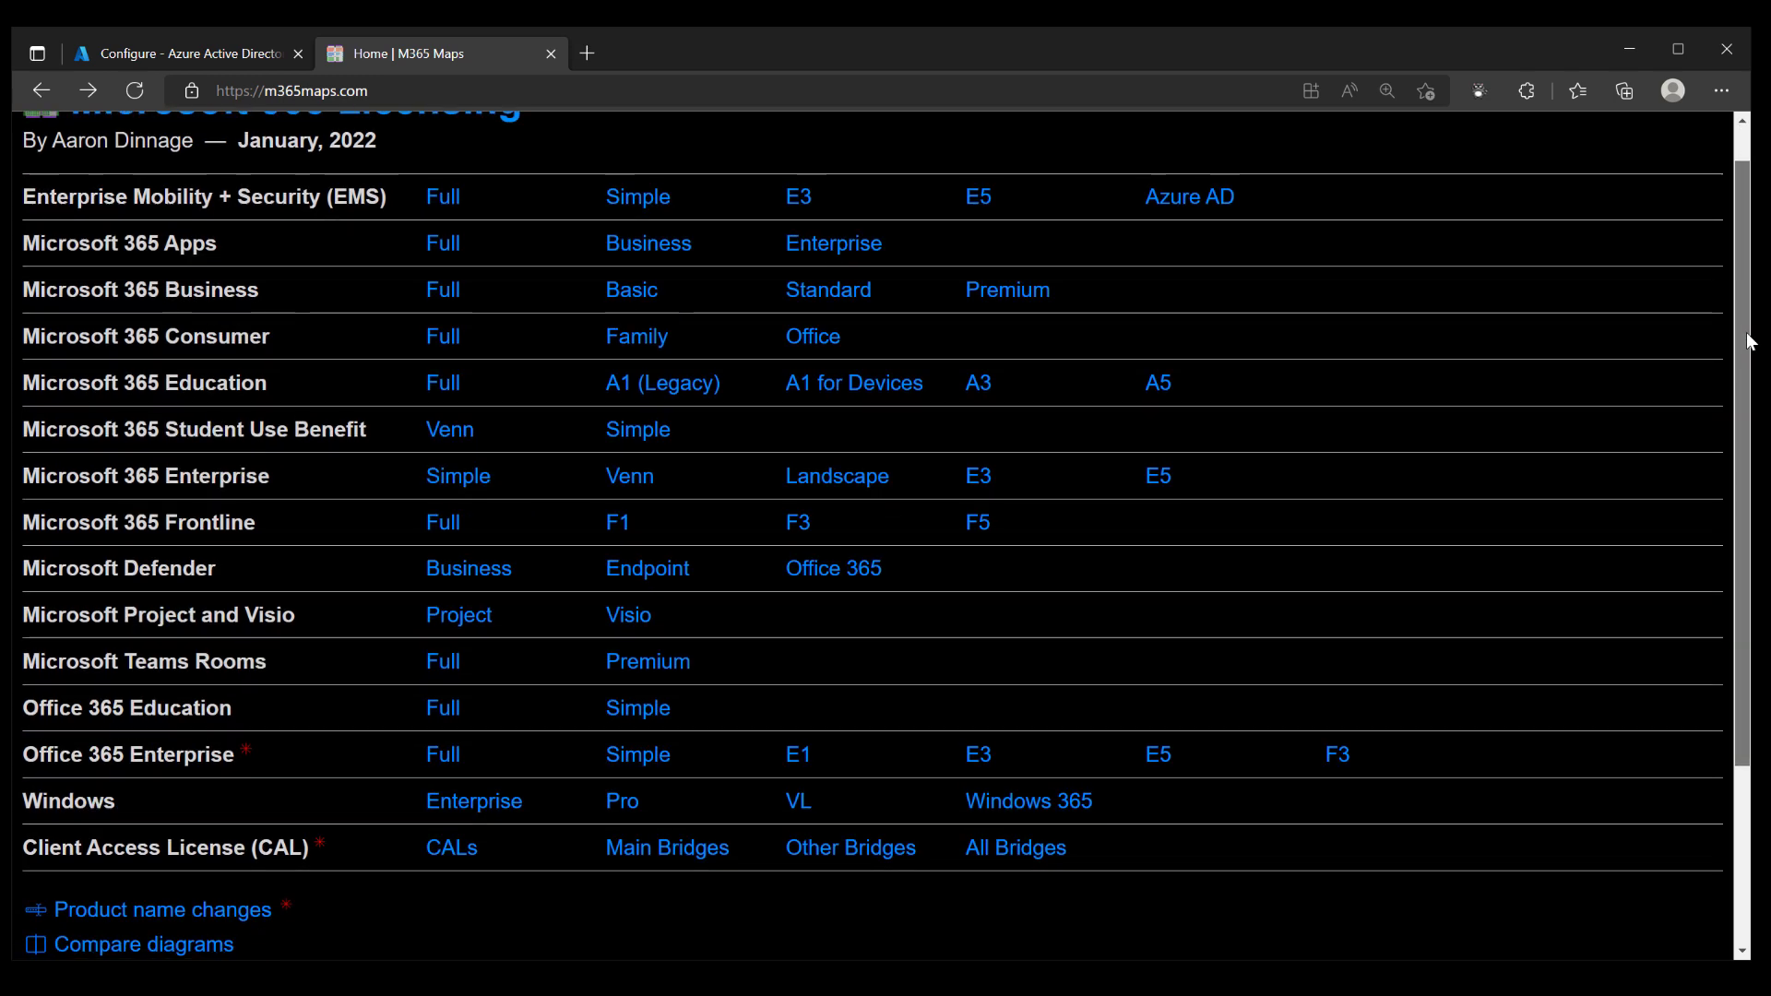
scroll("down", 3)
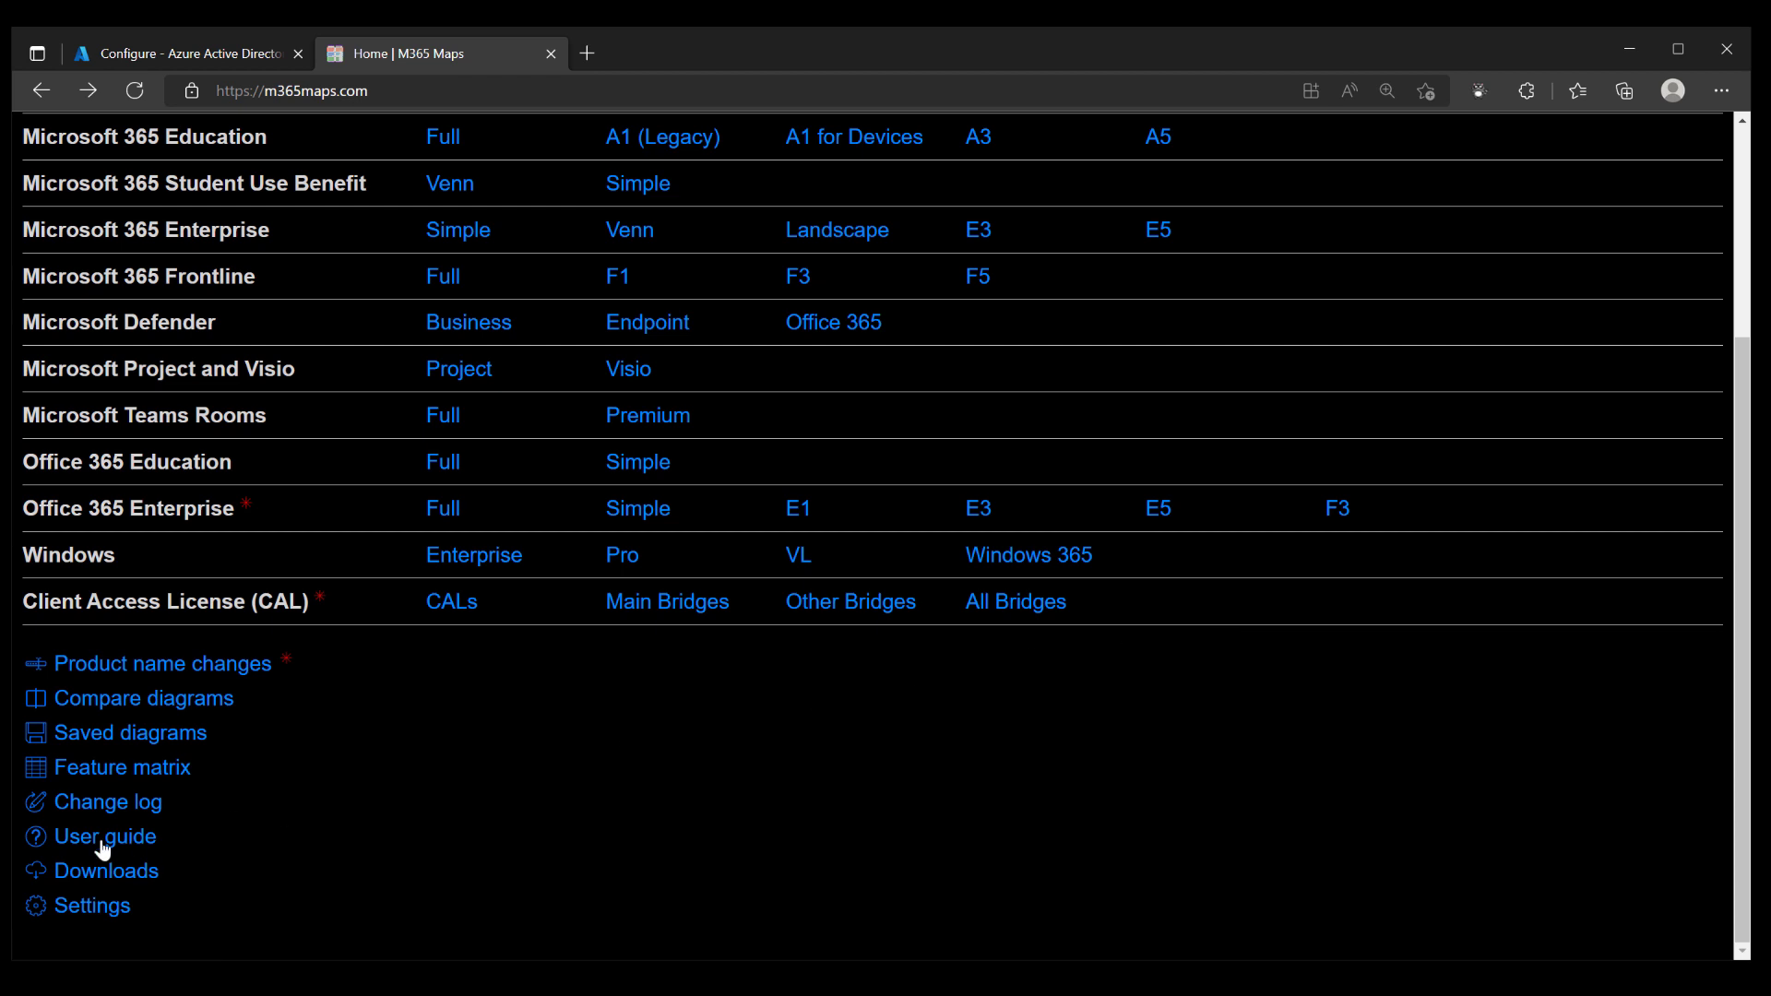
left_click(106, 836)
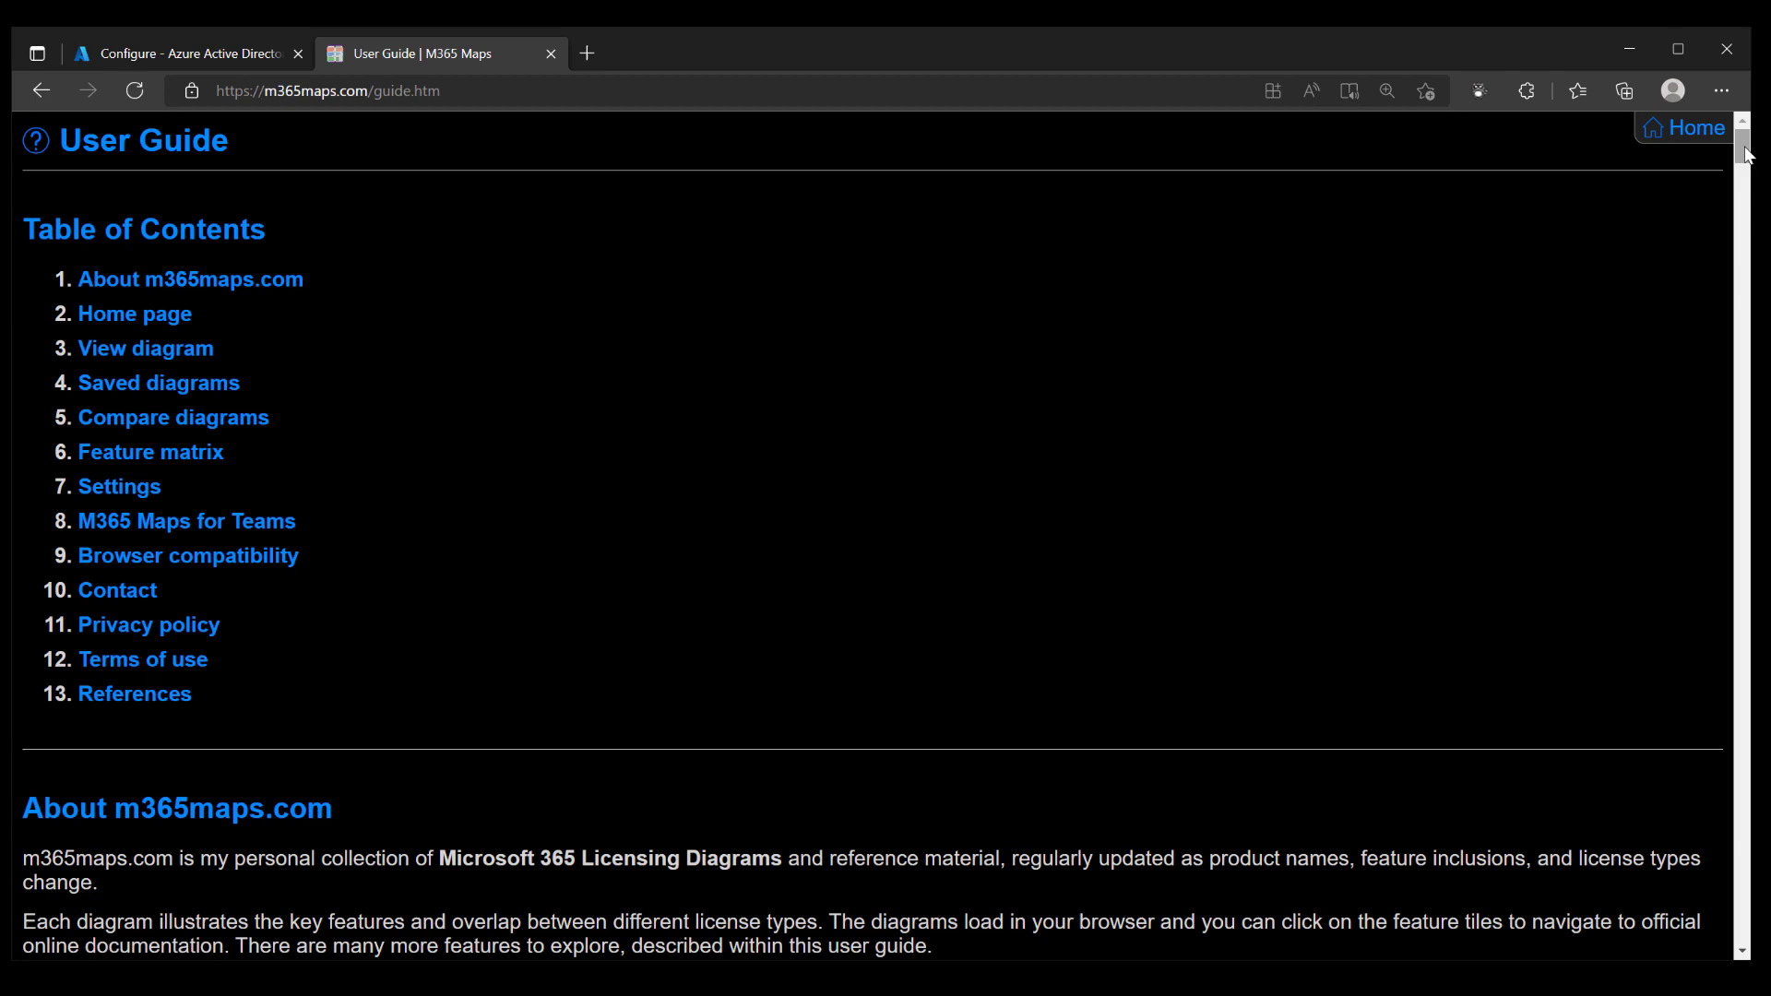
scroll("down", 3)
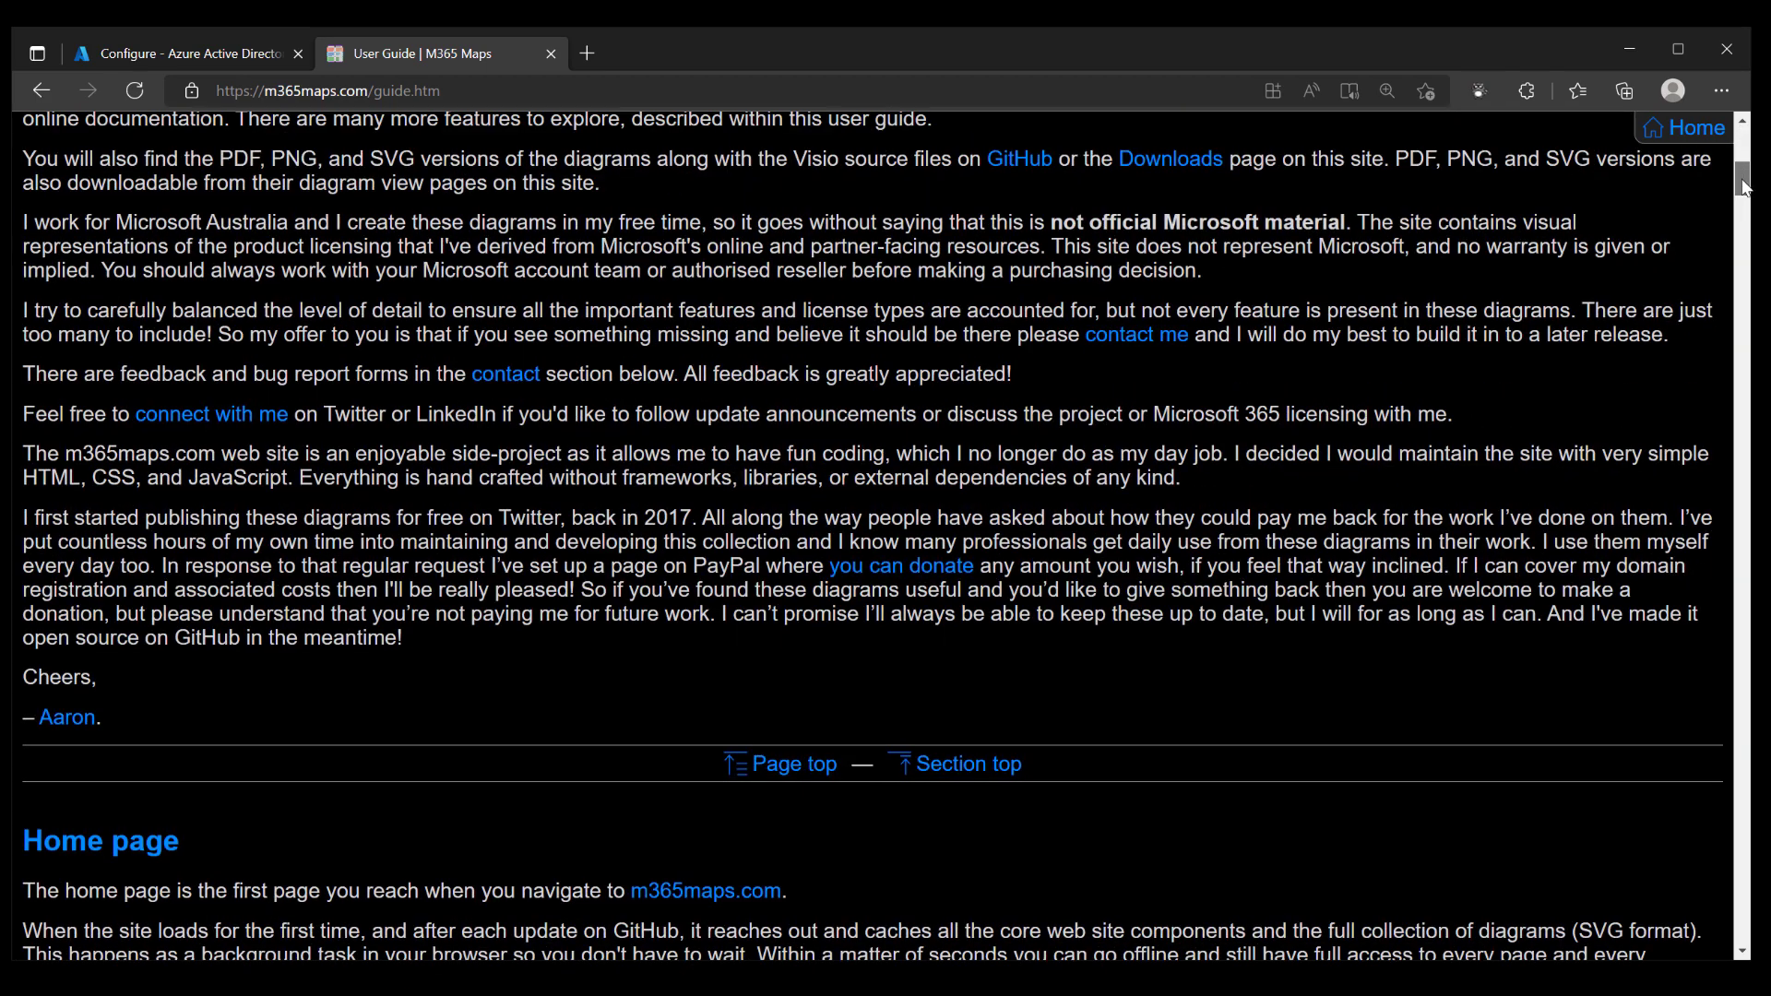
scroll("up", 3)
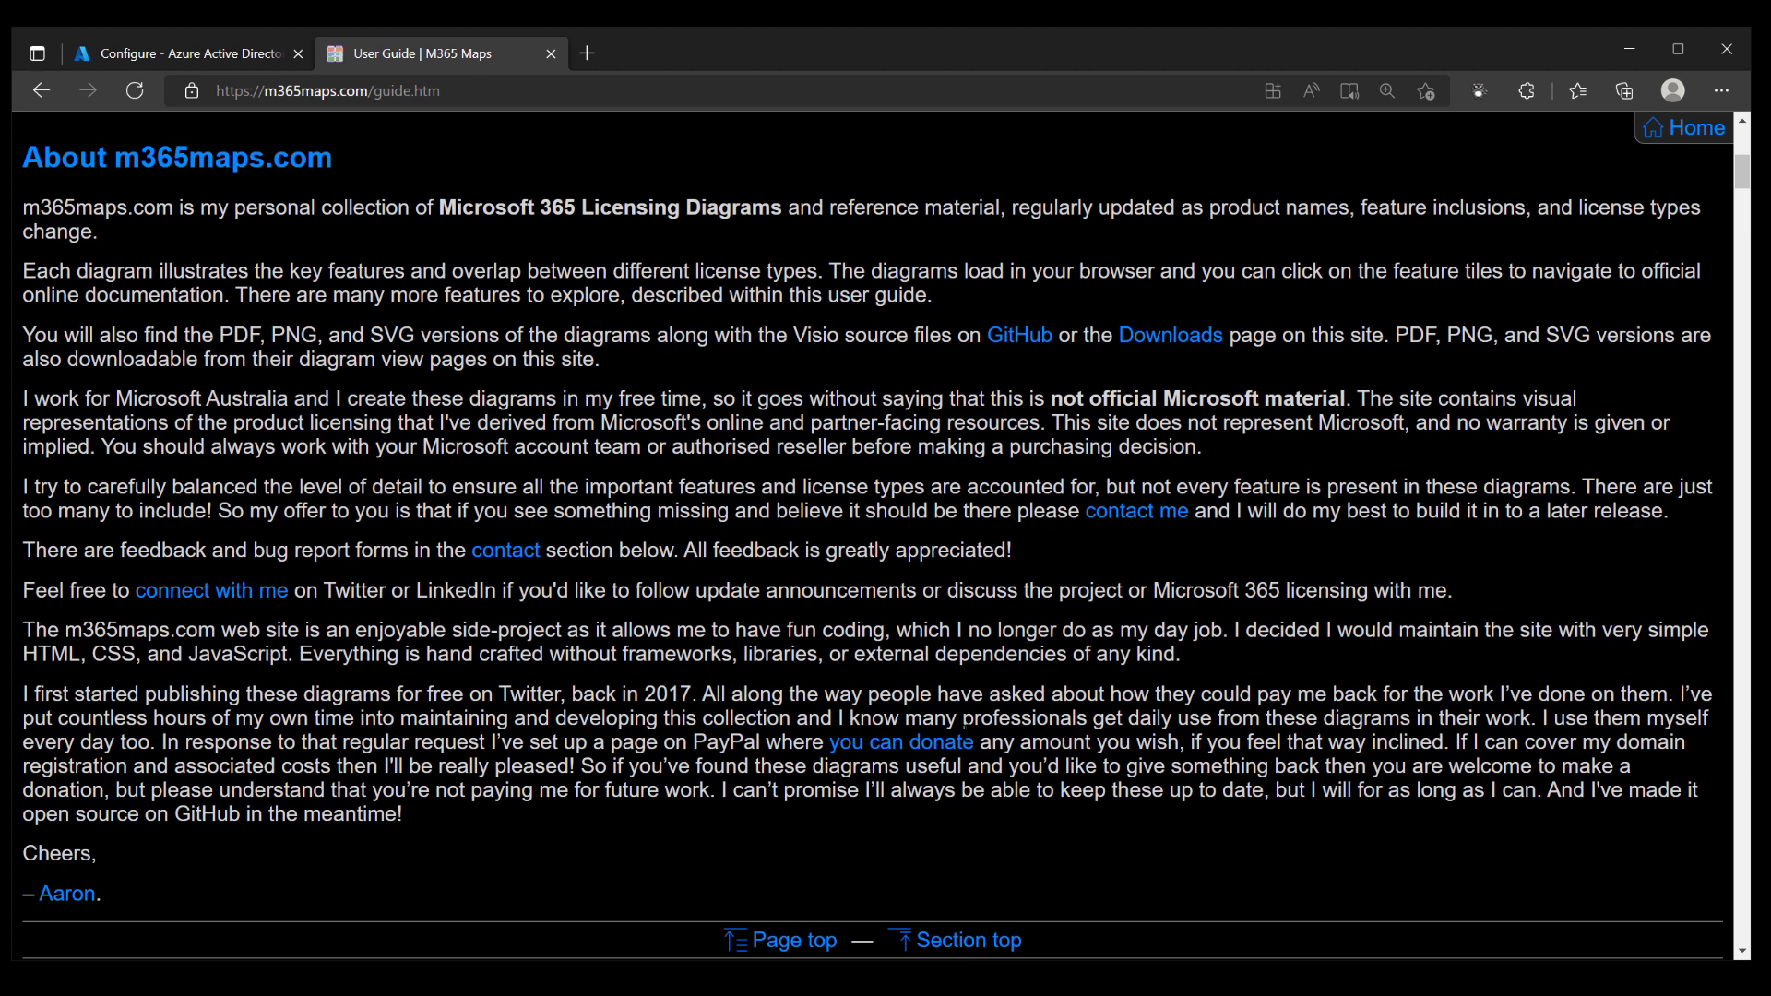
mouse_move(901, 742)
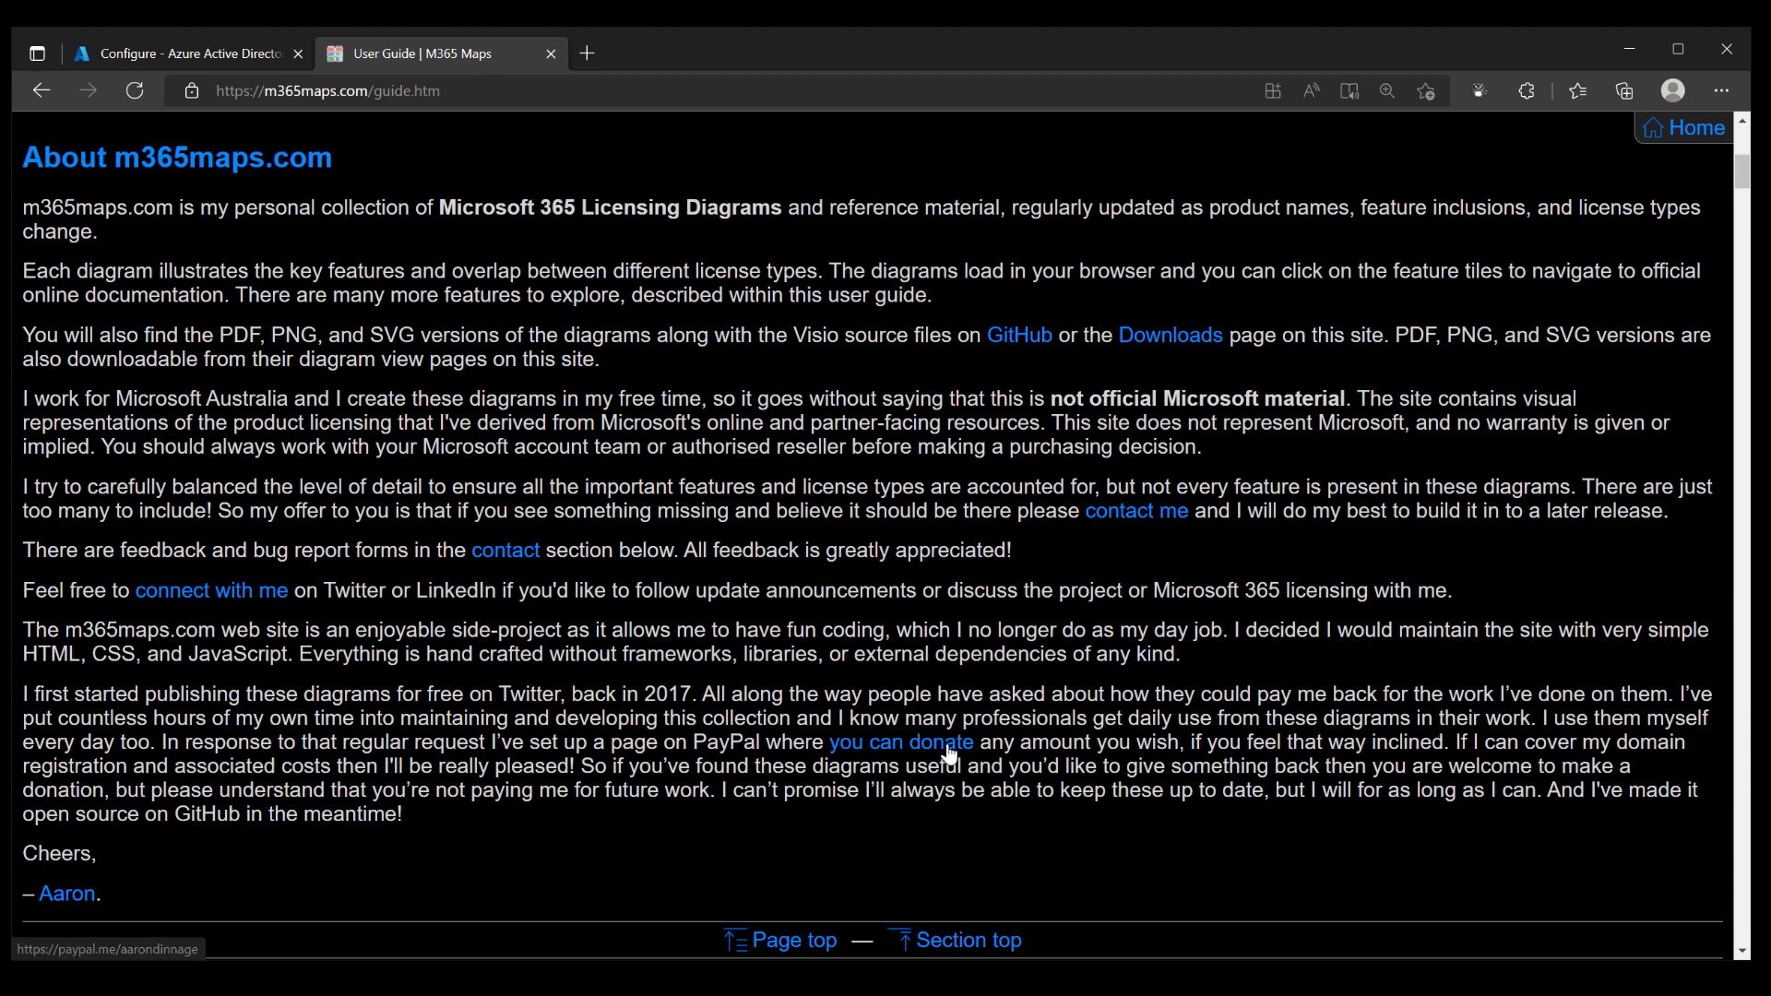